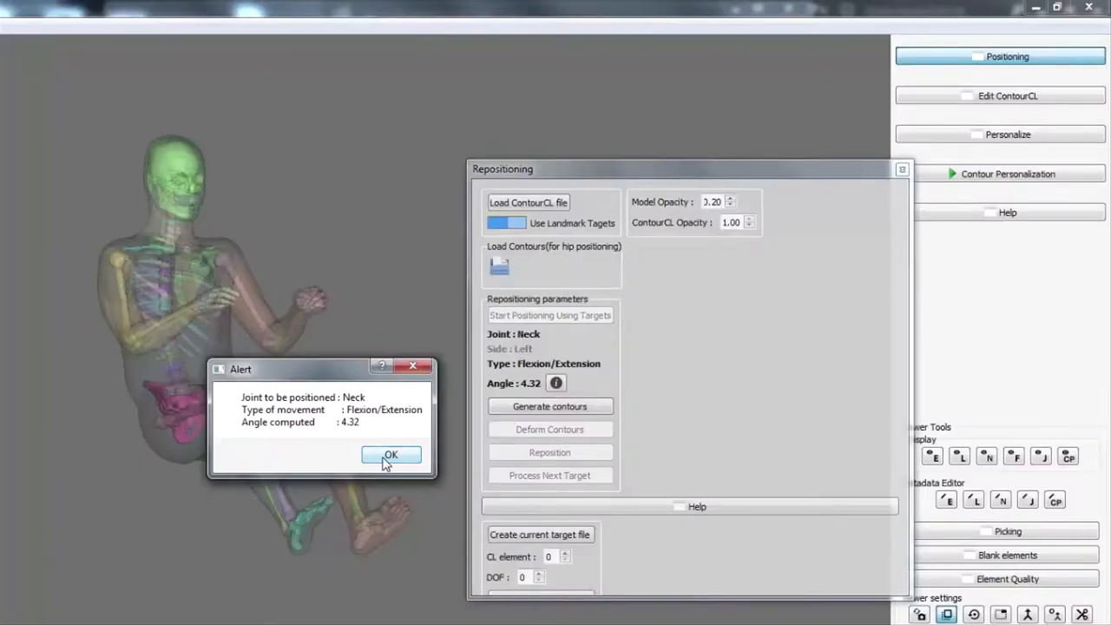
- Apply the 4.32° neck flexion/extension target by generating, deforming and repositioning contours
{"action": "left_click", "coordinate": [391, 455]}
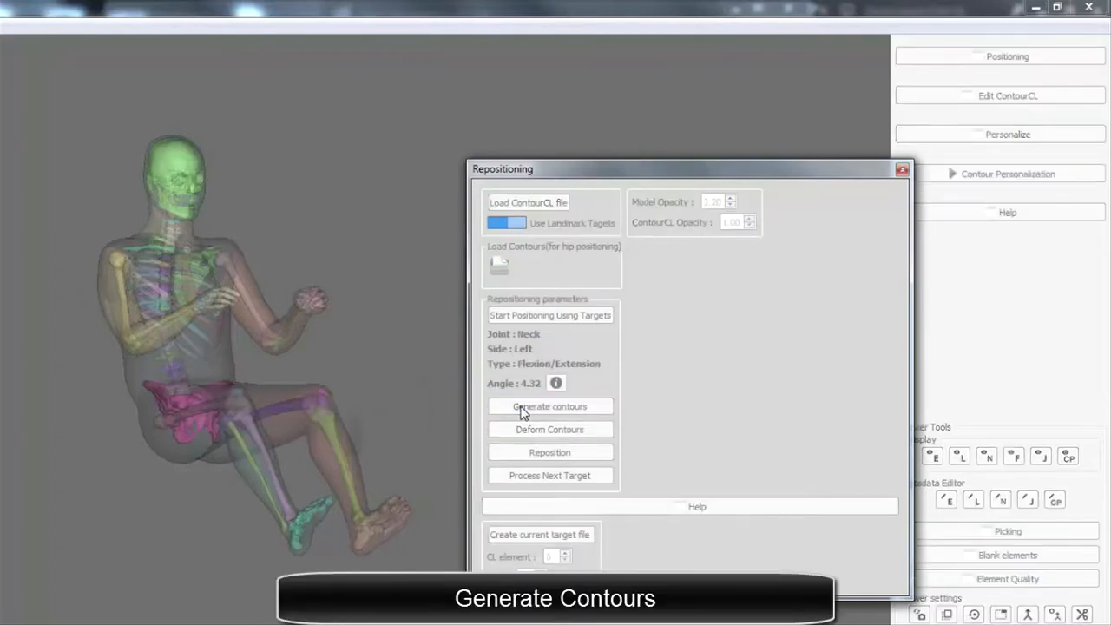
{"action": "left_click", "coordinate": [550, 407]}
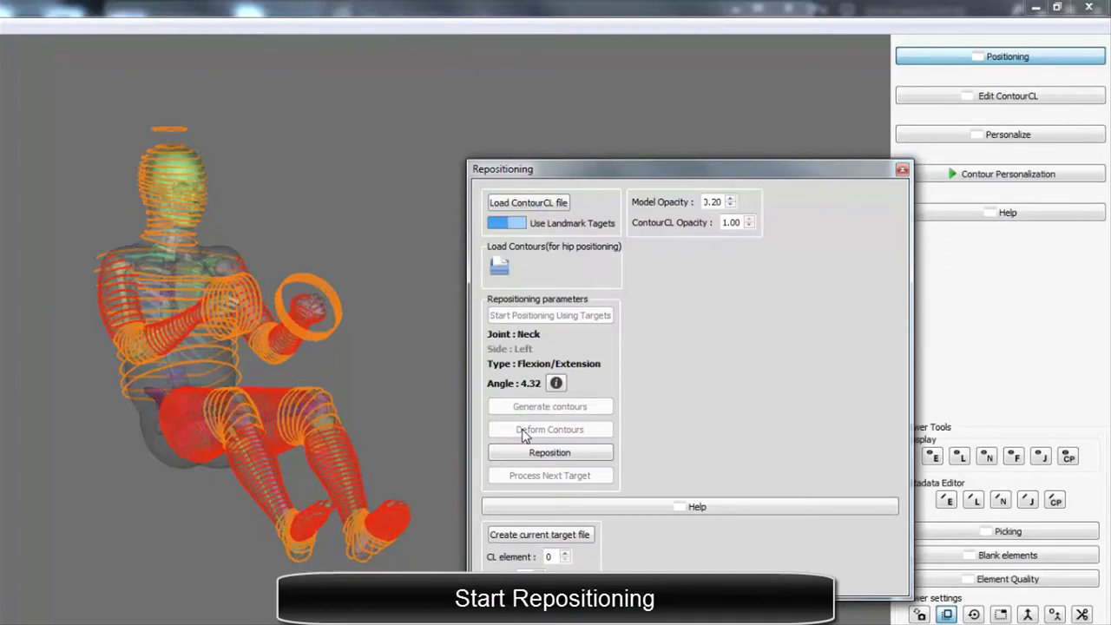
{"action": "left_click", "coordinate": [549, 452]}
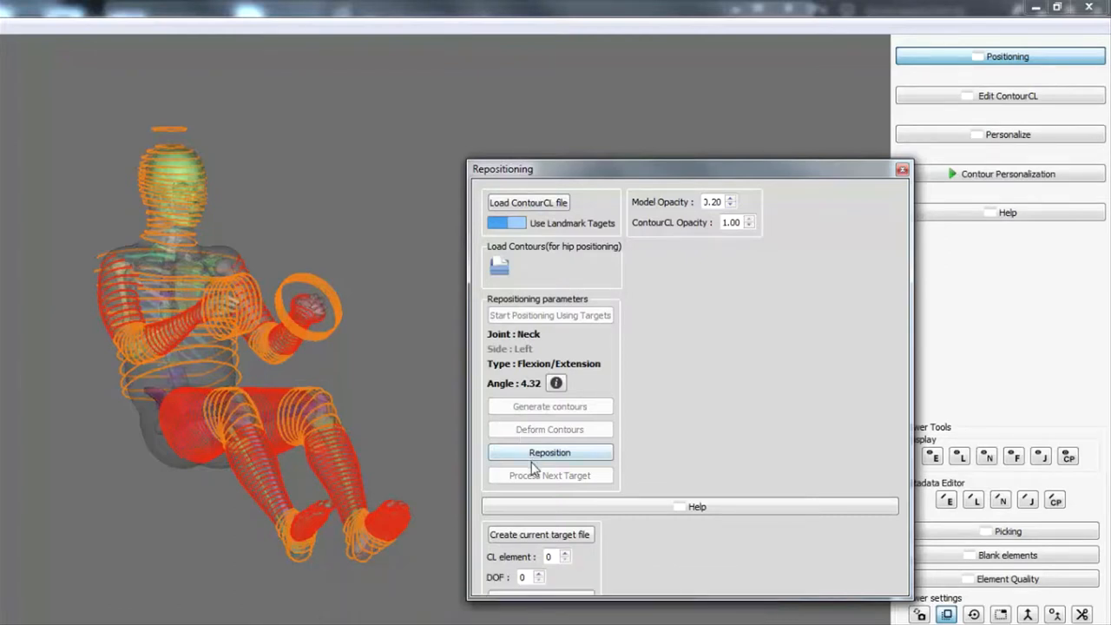
{"action": "left_click", "coordinate": [549, 452]}
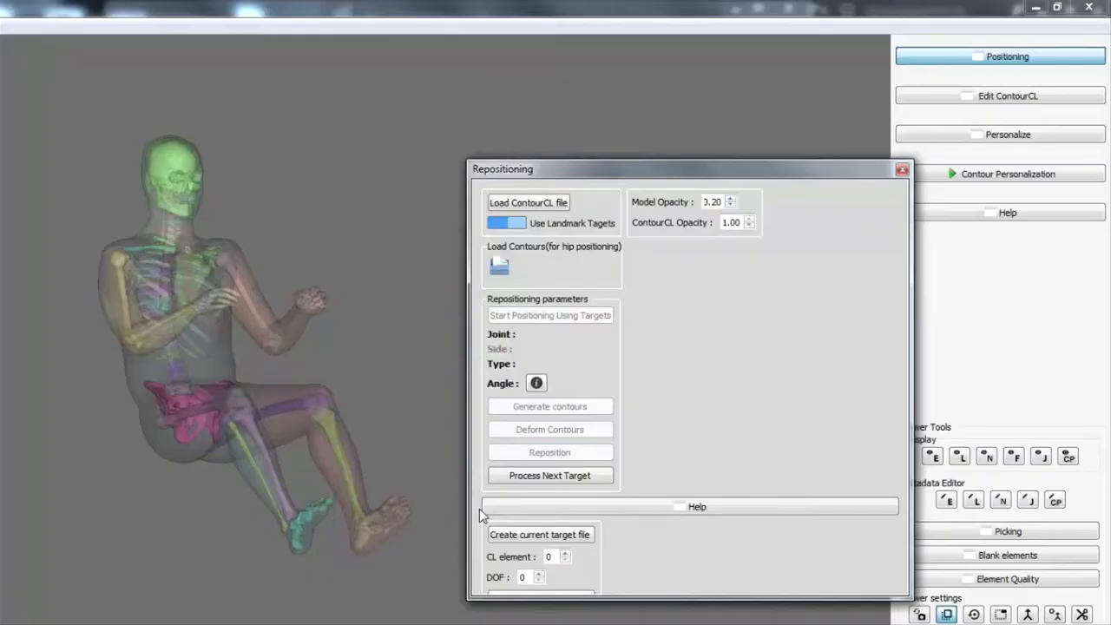
- Advance to the left wrist target, acknowledge its angle and generate its contours
{"action": "left_click", "coordinate": [548, 475]}
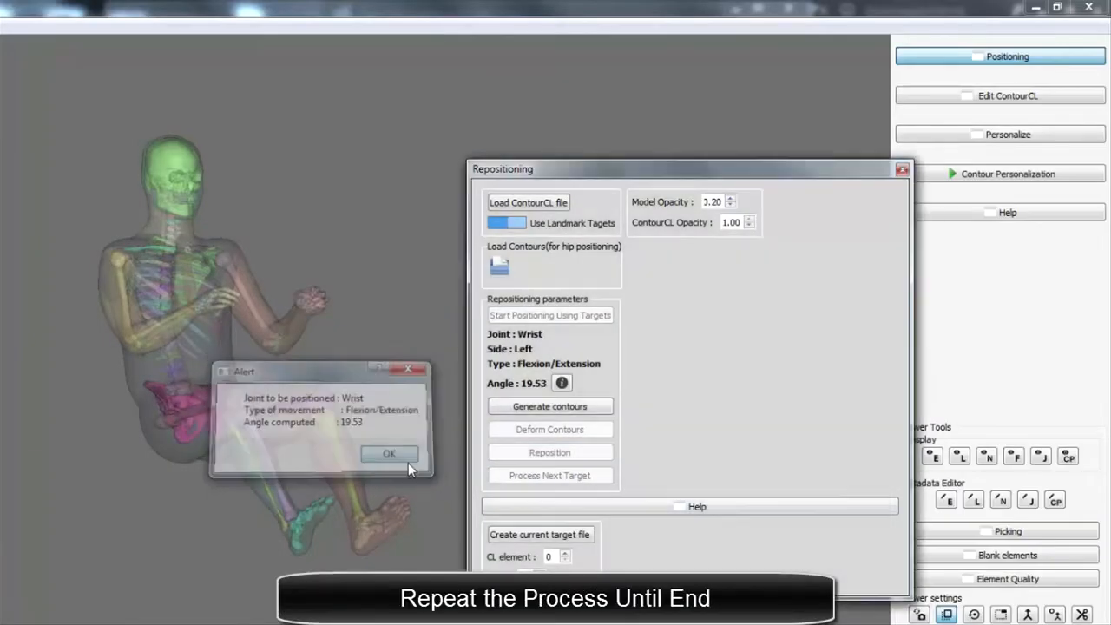
{"action": "left_click", "coordinate": [389, 453]}
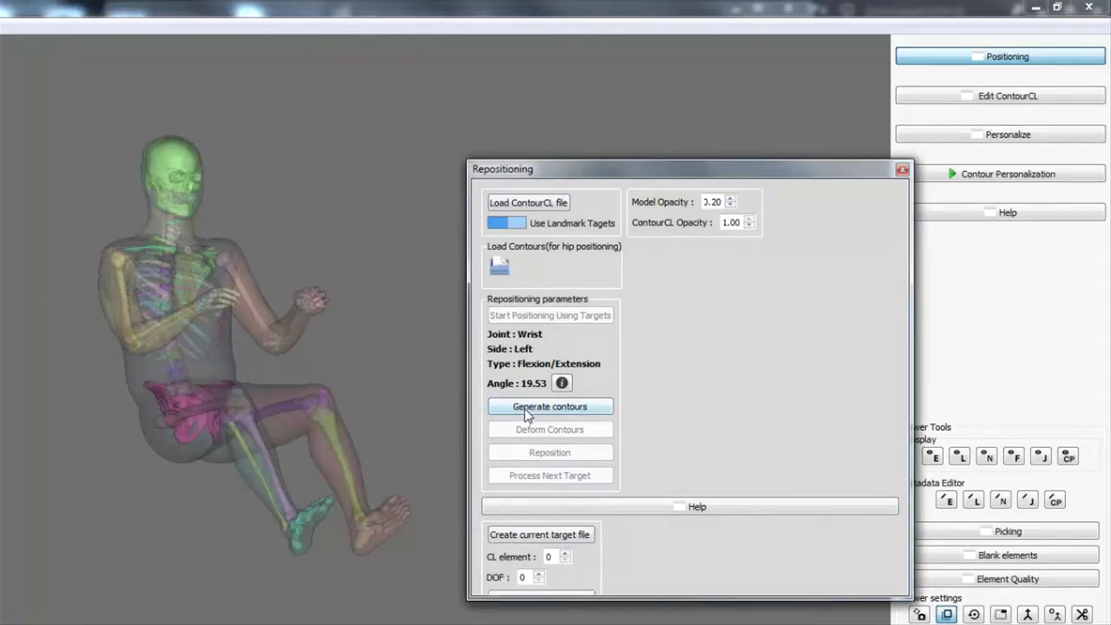
{"action": "left_click", "coordinate": [549, 406]}
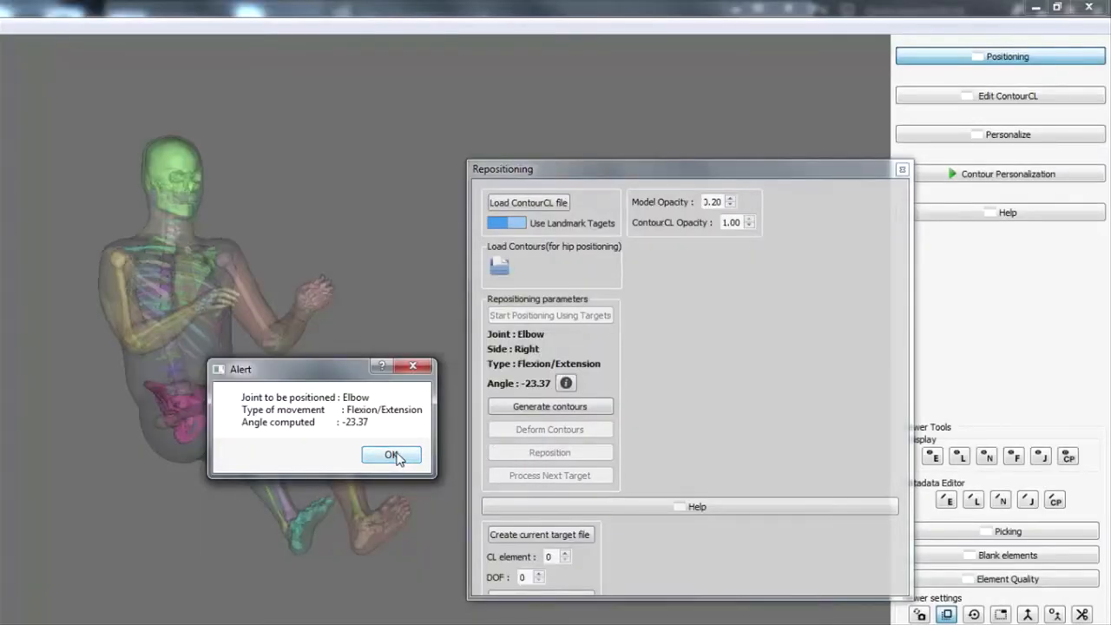
- Bend the model's right elbow to its -23.37° flexion/extension target
{"action": "left_click", "coordinate": [392, 455]}
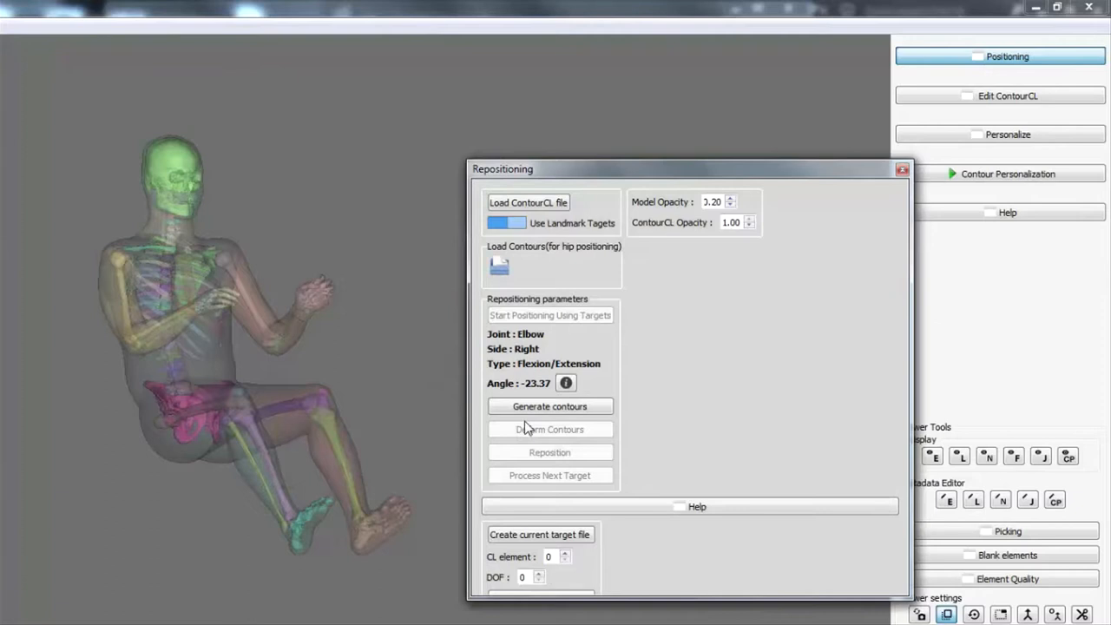
{"action": "left_click", "coordinate": [550, 406]}
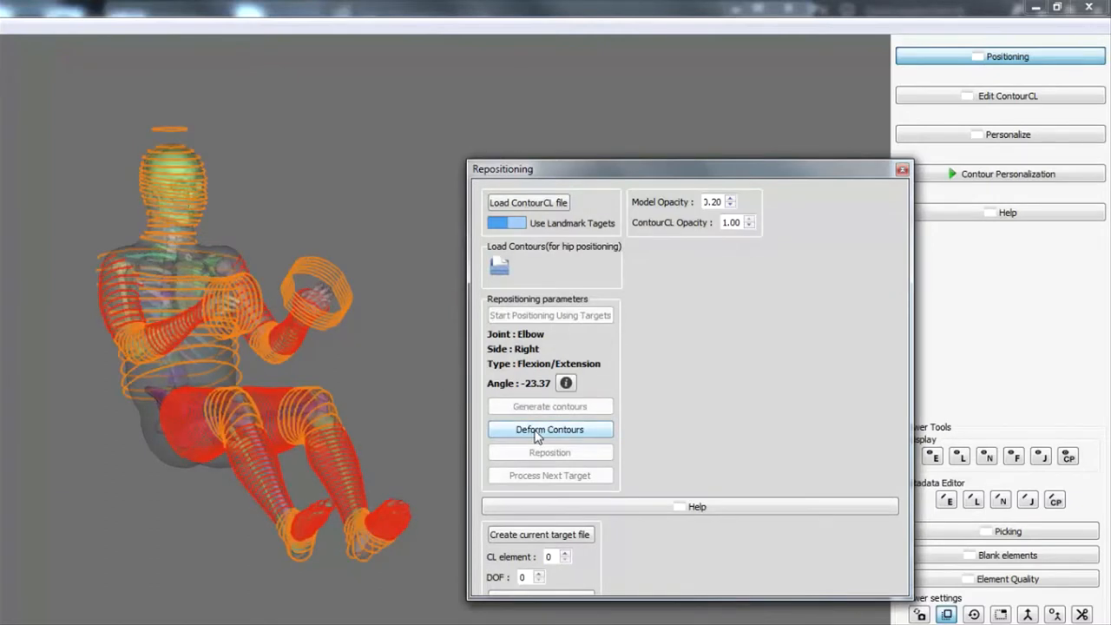
{"action": "left_click", "coordinate": [550, 430]}
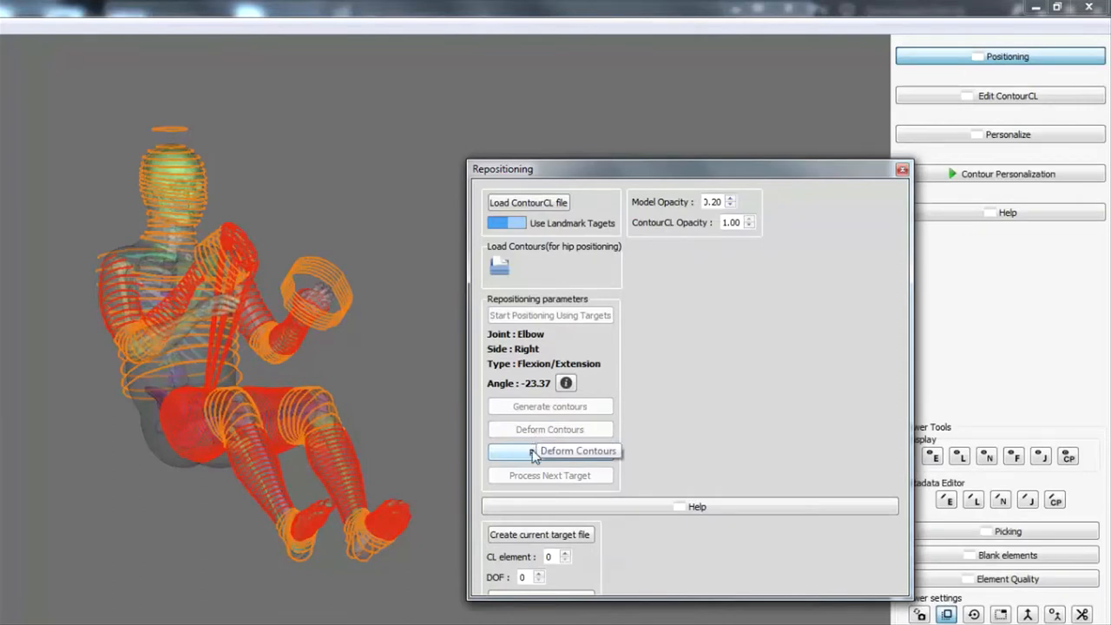
{"action": "left_click", "coordinate": [549, 453]}
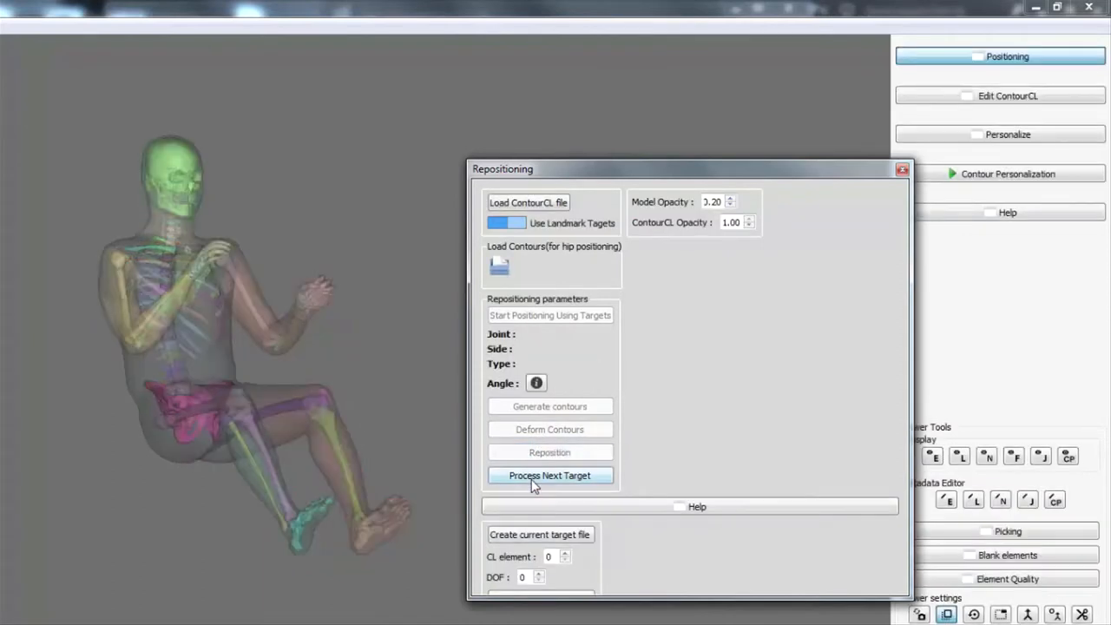
- Load the next target and bend the right wrist to -12.1°
{"action": "left_click", "coordinate": [549, 475]}
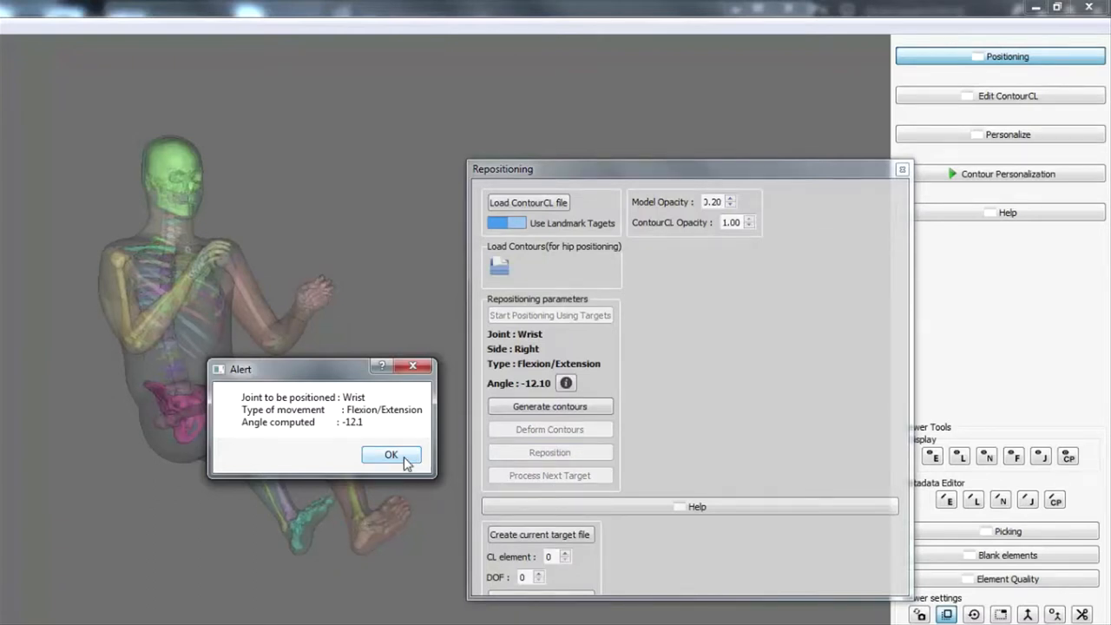
{"action": "left_click", "coordinate": [391, 455]}
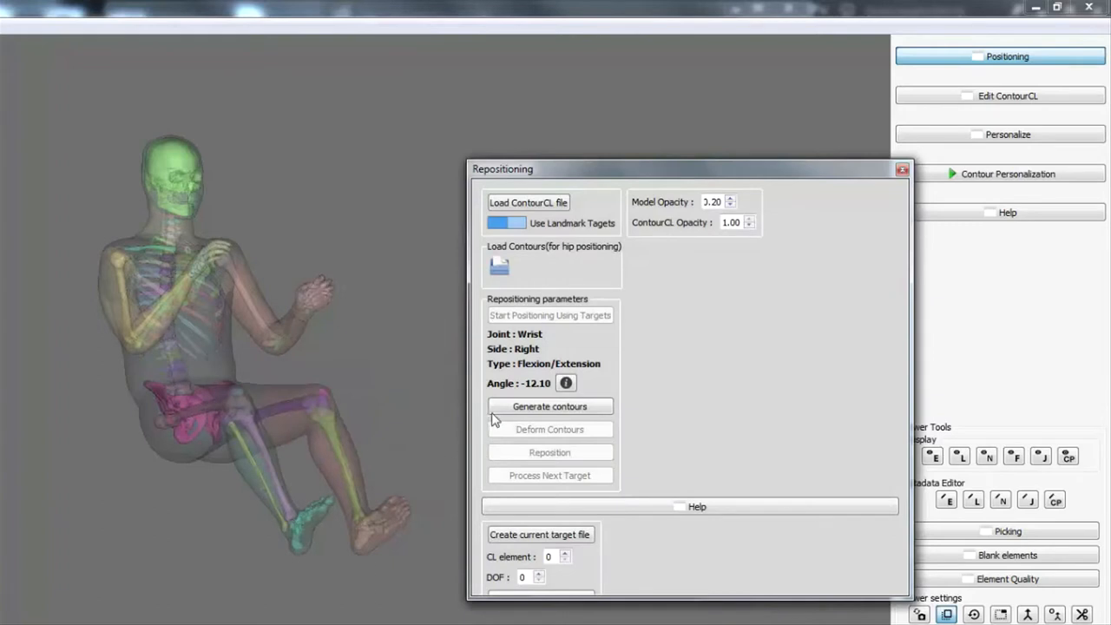
{"action": "left_click", "coordinate": [550, 406]}
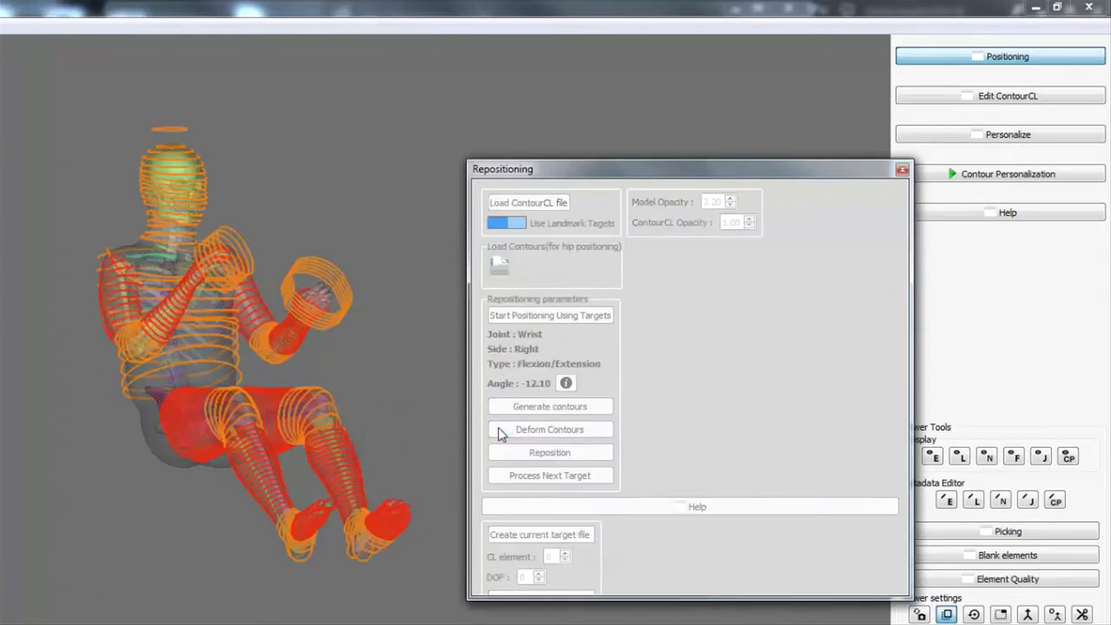
{"action": "left_click", "coordinate": [549, 429]}
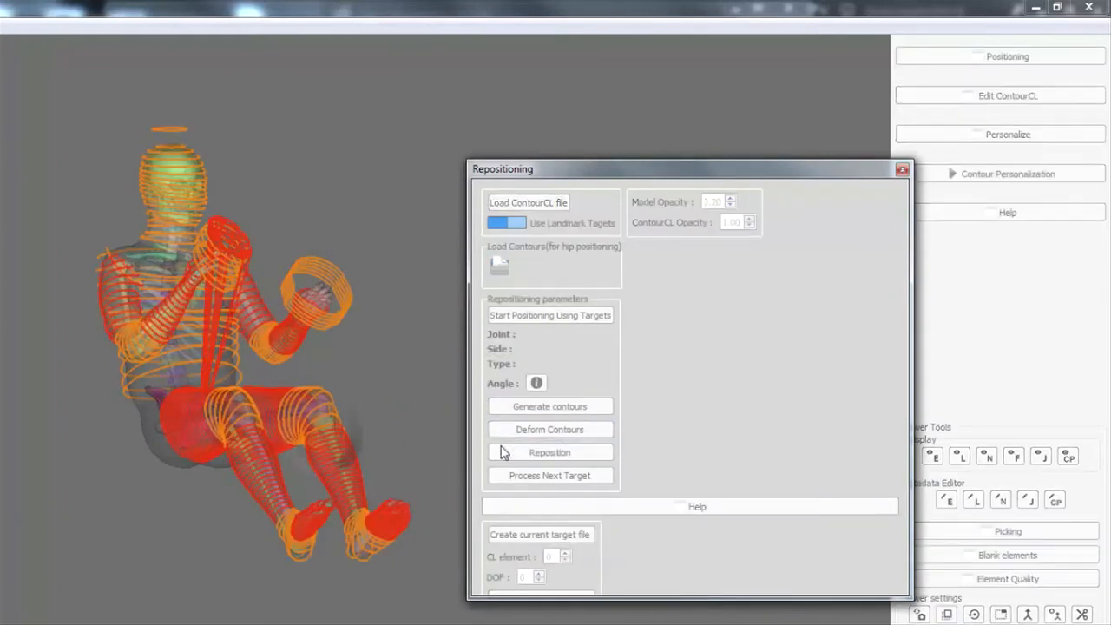
{"action": "left_click", "coordinate": [550, 453]}
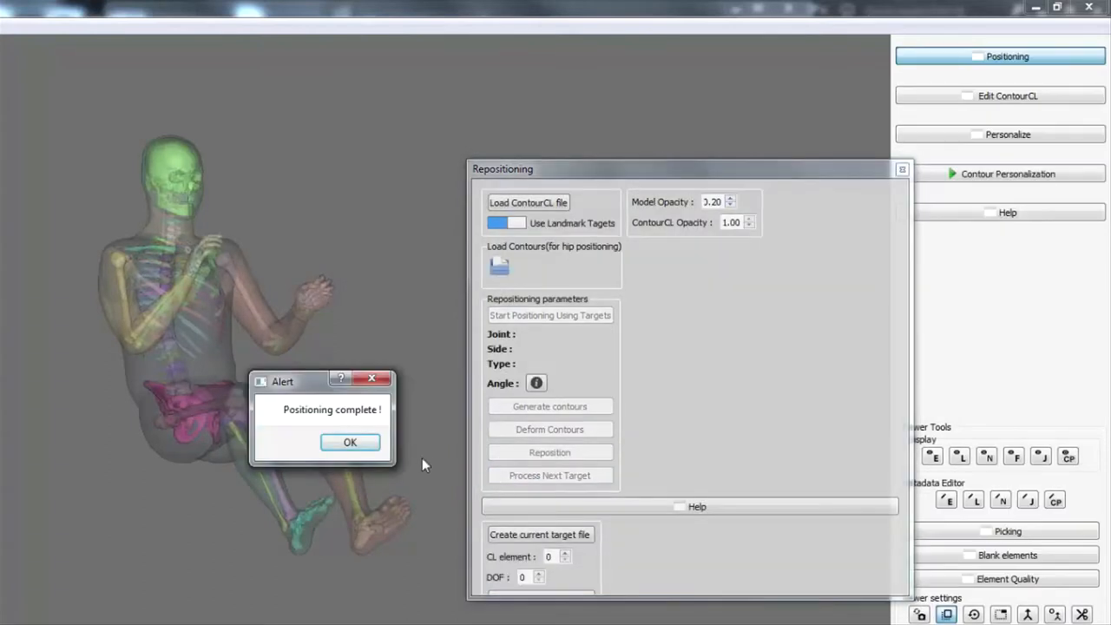
- Dismiss the Positioning complete notice
{"action": "left_click", "coordinate": [349, 442]}
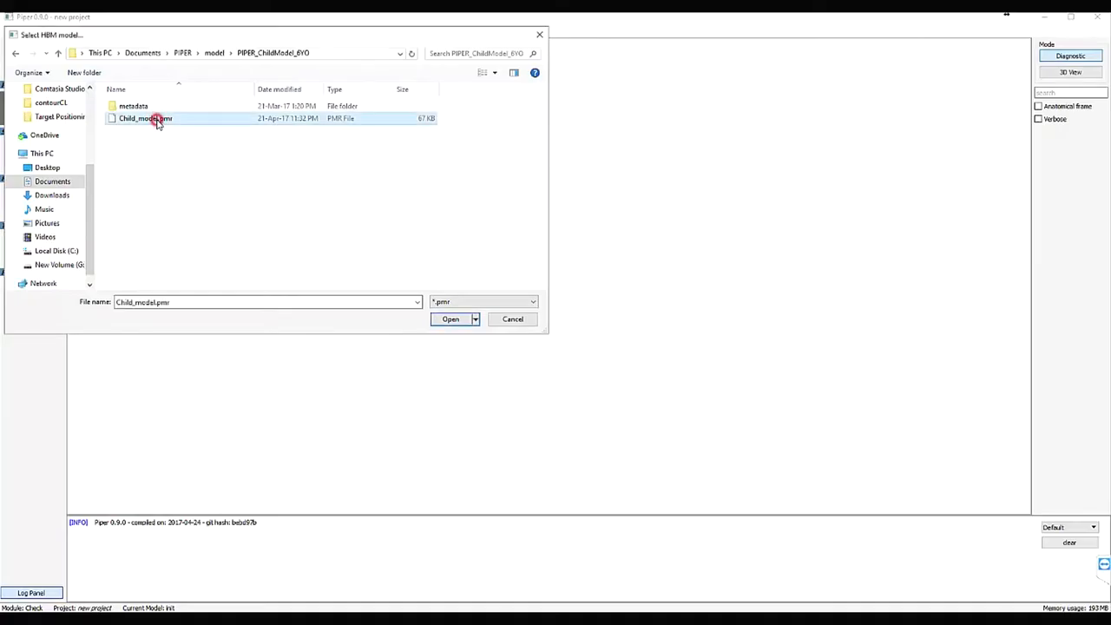
- Open Child_model.pmr and load its contour file from the PIPER_ChildModel_6YO folder
{"action": "left_click", "coordinate": [450, 318]}
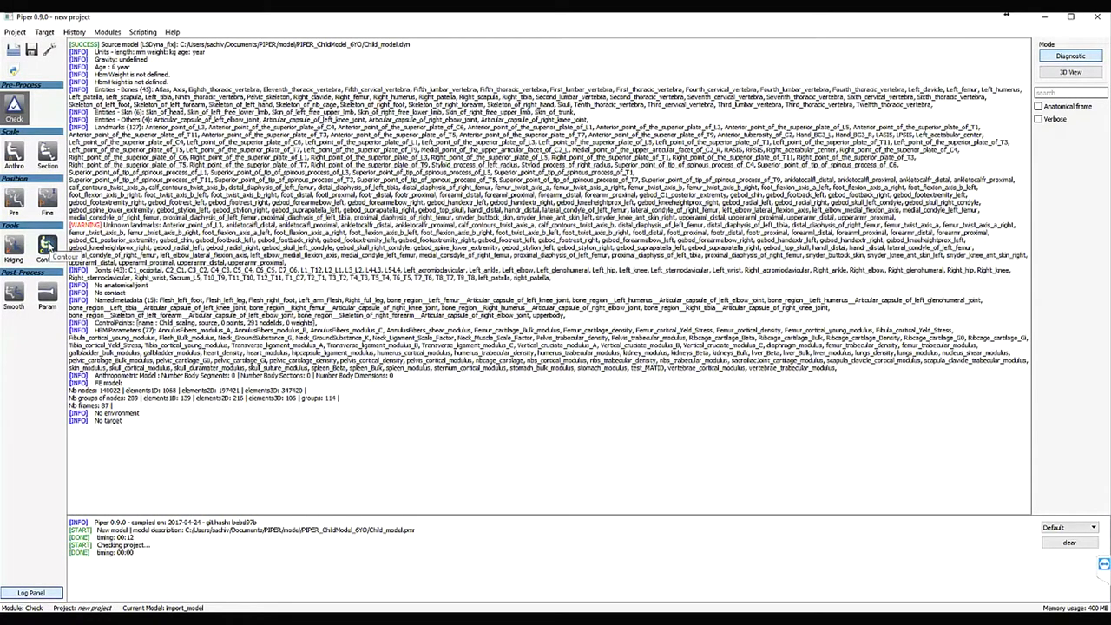
{"action": "left_click", "coordinate": [47, 249]}
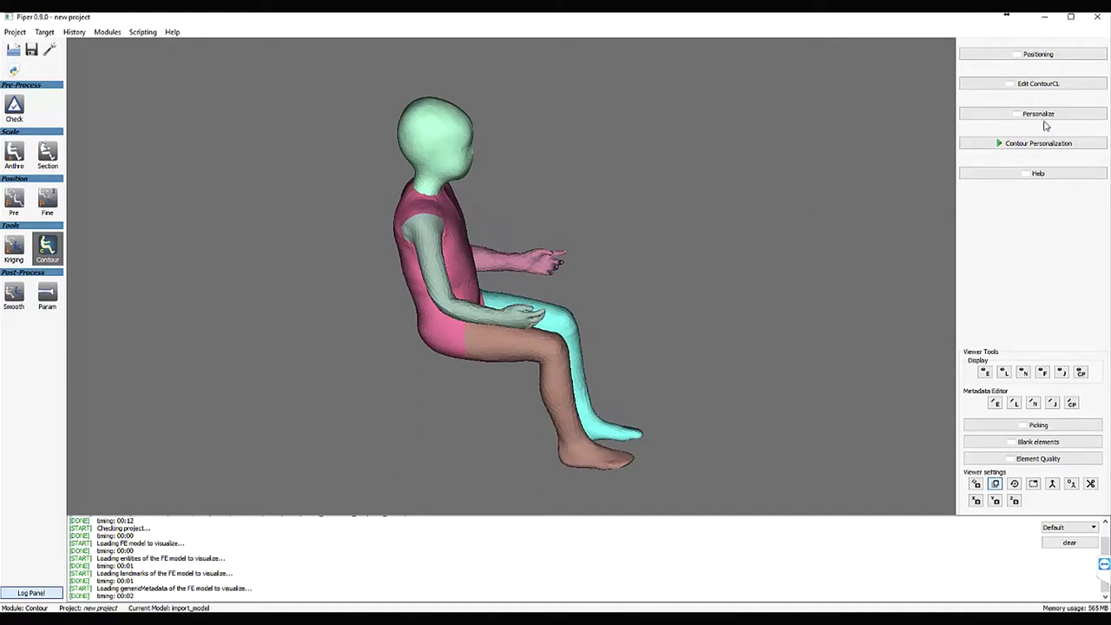
{"action": "left_click", "coordinate": [1034, 54]}
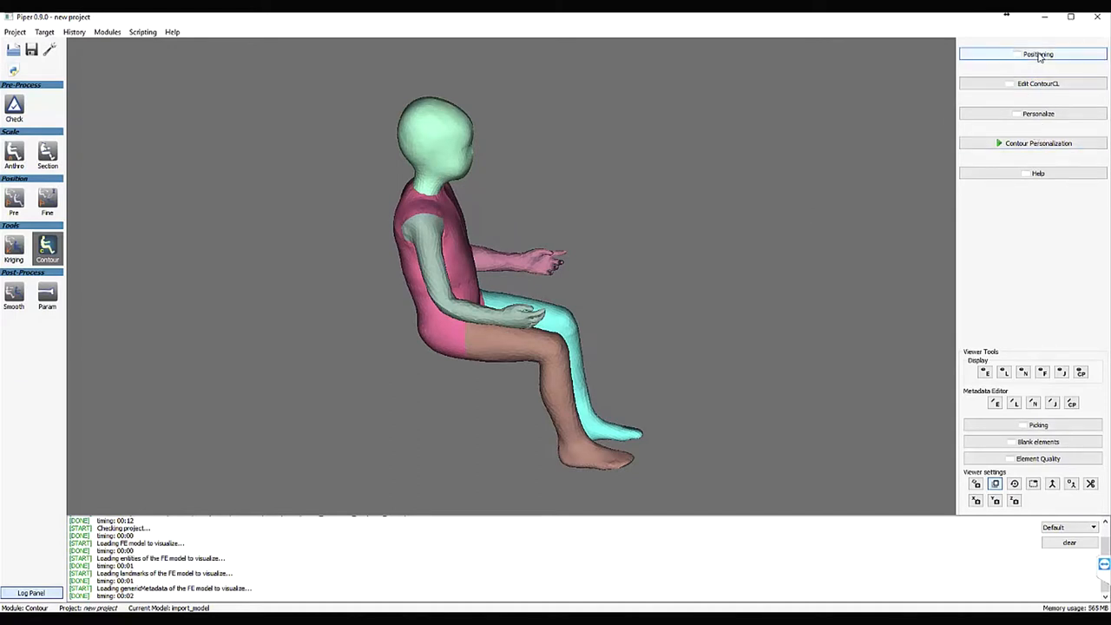
{"action": "left_click", "coordinate": [1037, 54]}
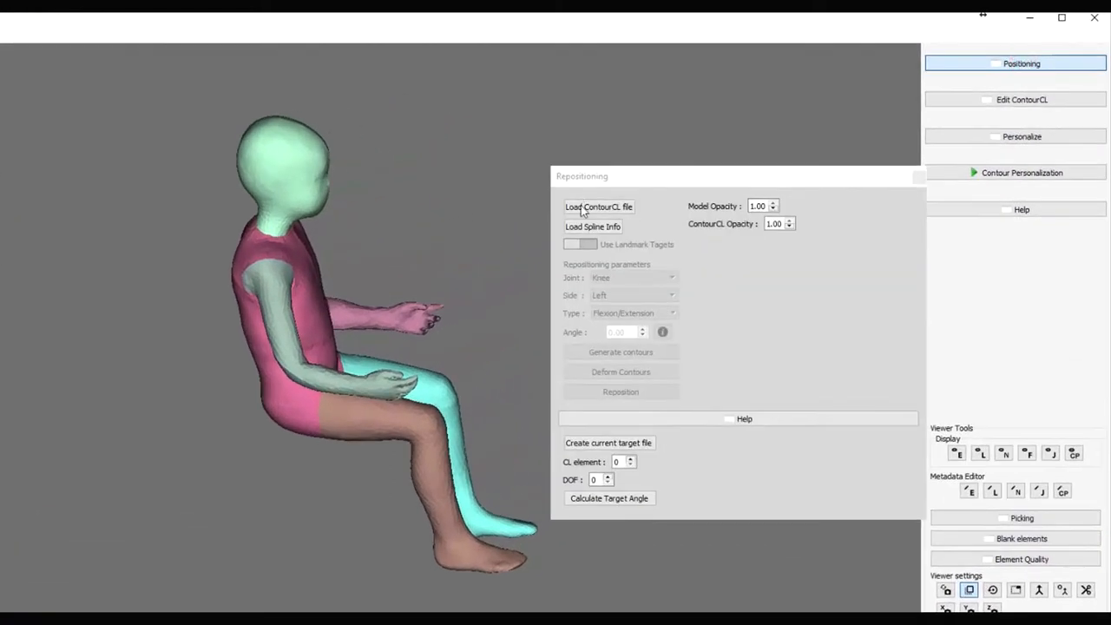
{"action": "left_click", "coordinate": [598, 206]}
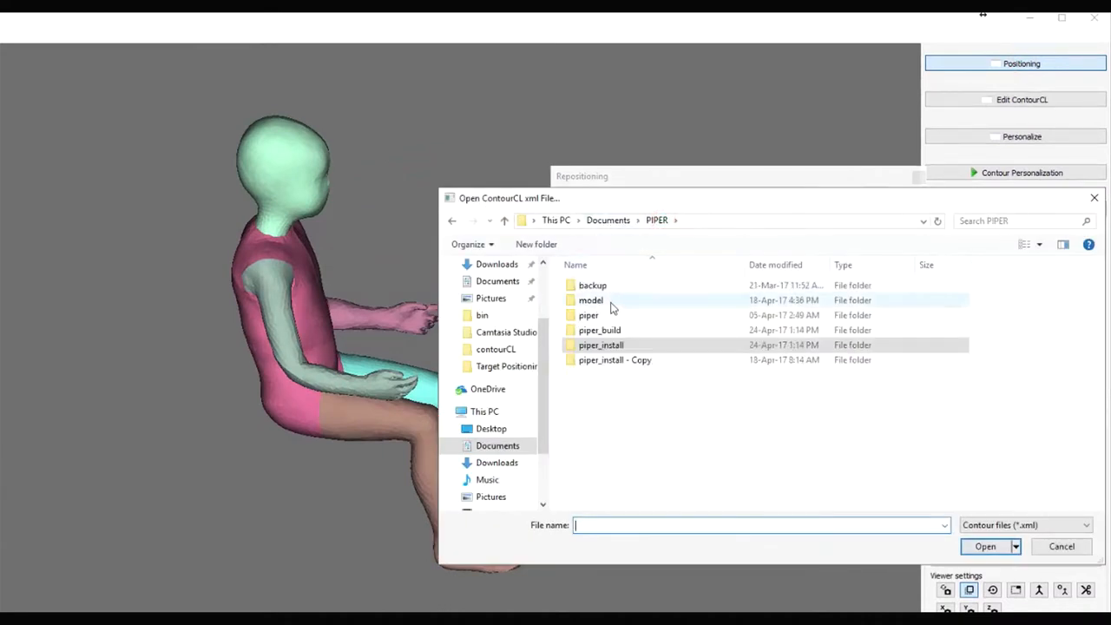
{"action": "double_click", "coordinate": [590, 299]}
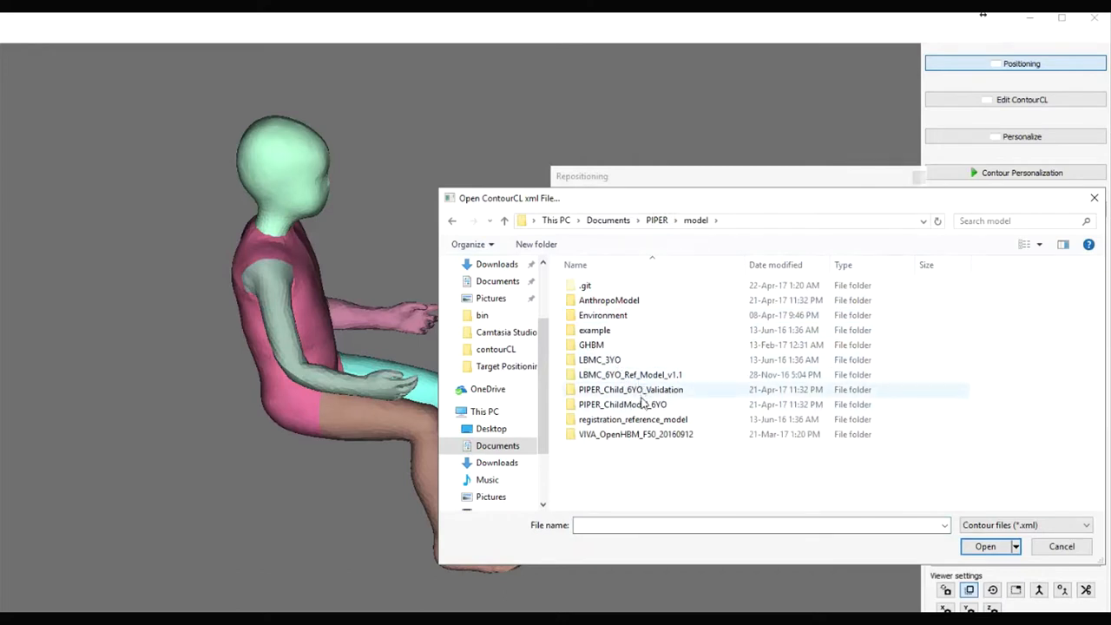
{"action": "double_click", "coordinate": [622, 404]}
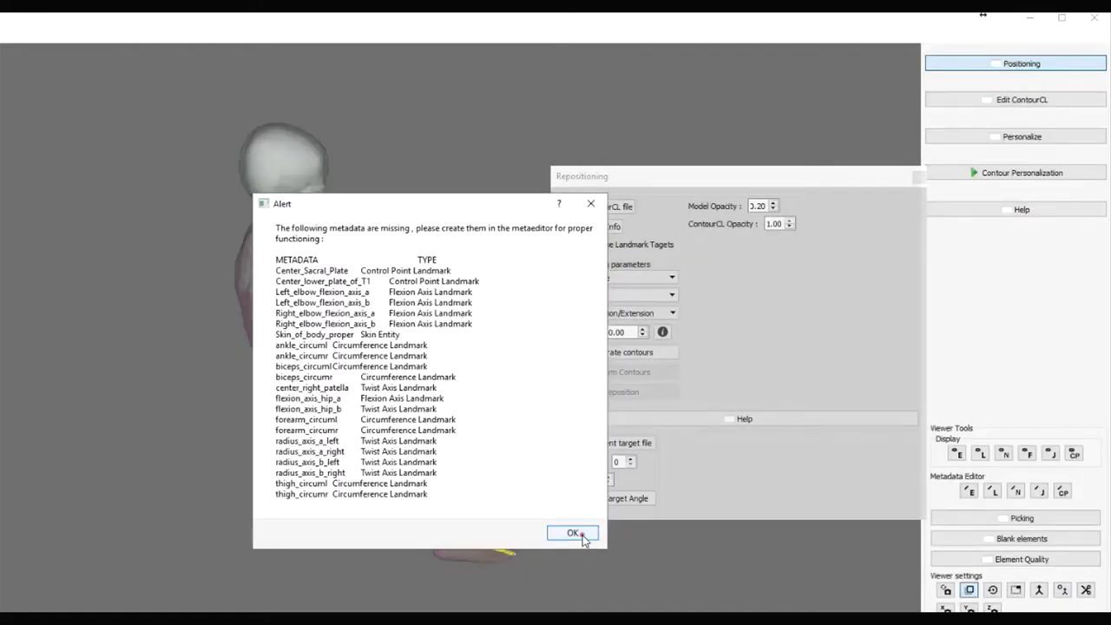
{"action": "left_click", "coordinate": [573, 533]}
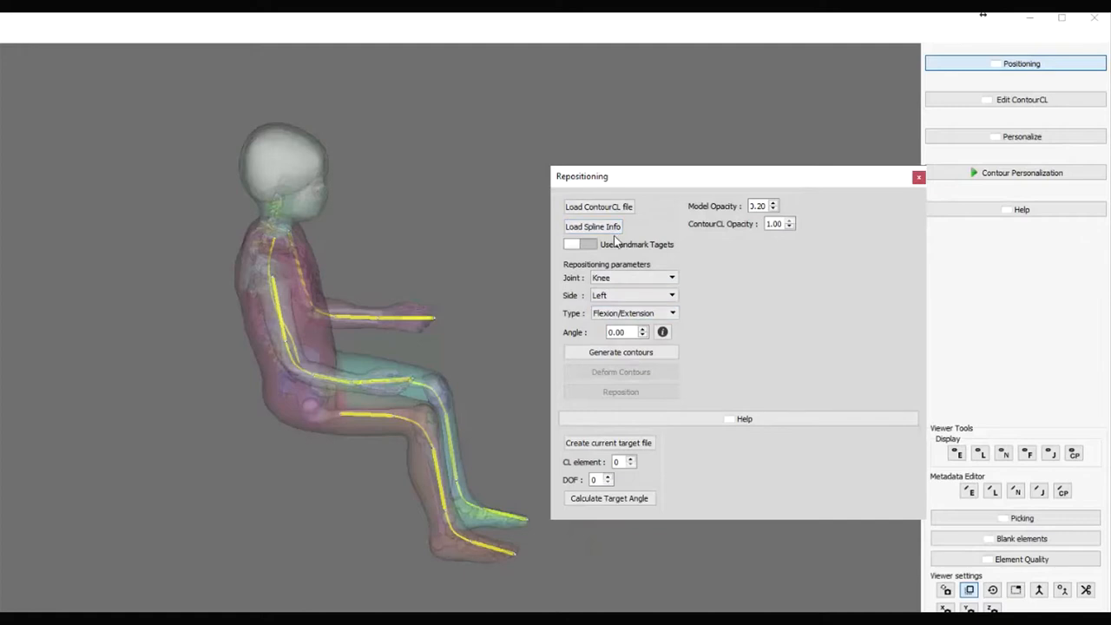
- Enter a 25° left knee angle, then generate, deform and apply the contours
{"action": "triple_click", "coordinate": [619, 332]}
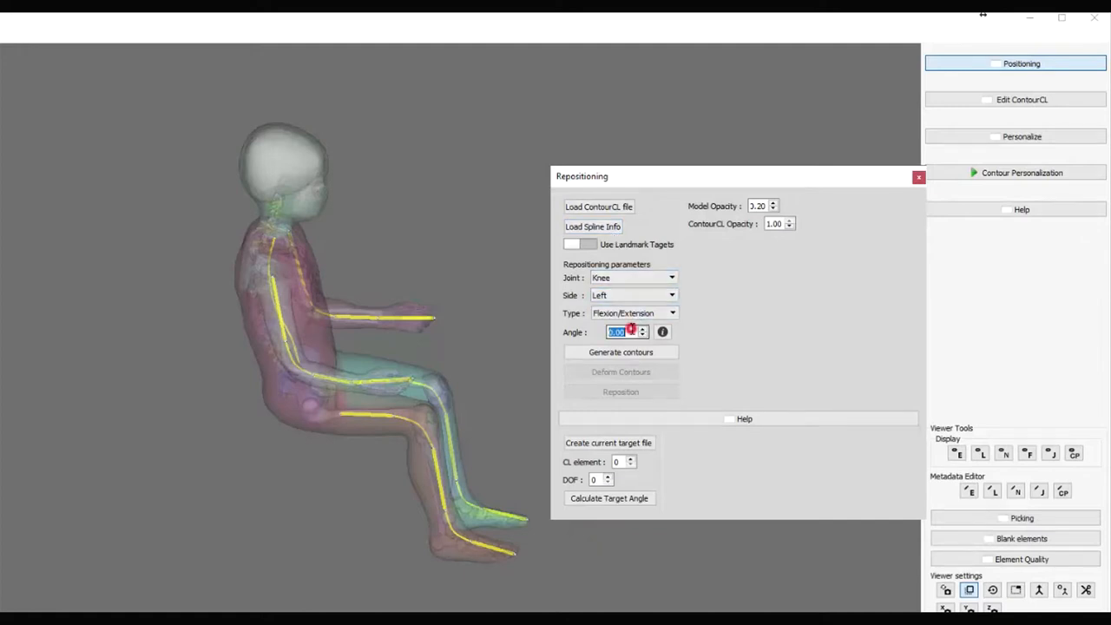
{"action": "type", "text": "2"}
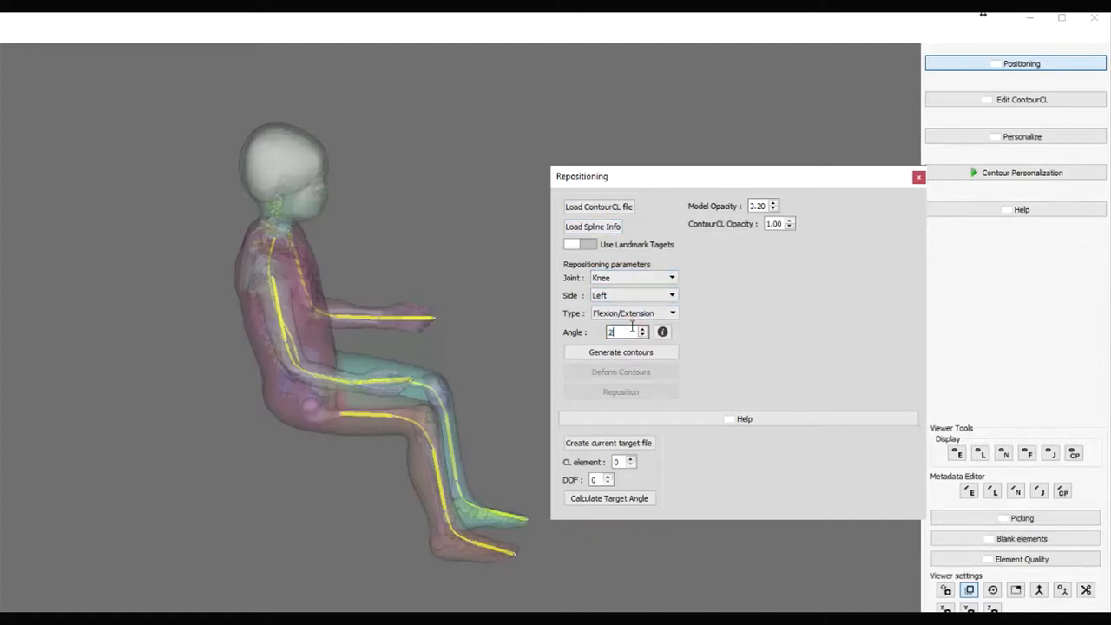
{"action": "type", "text": "5"}
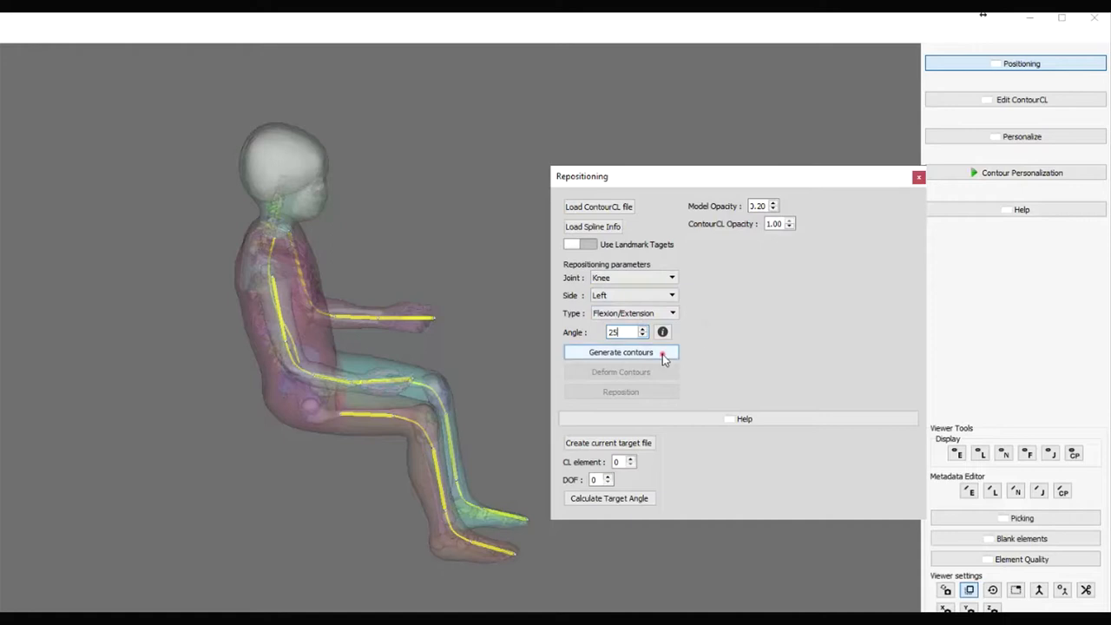
{"action": "left_click", "coordinate": [621, 351]}
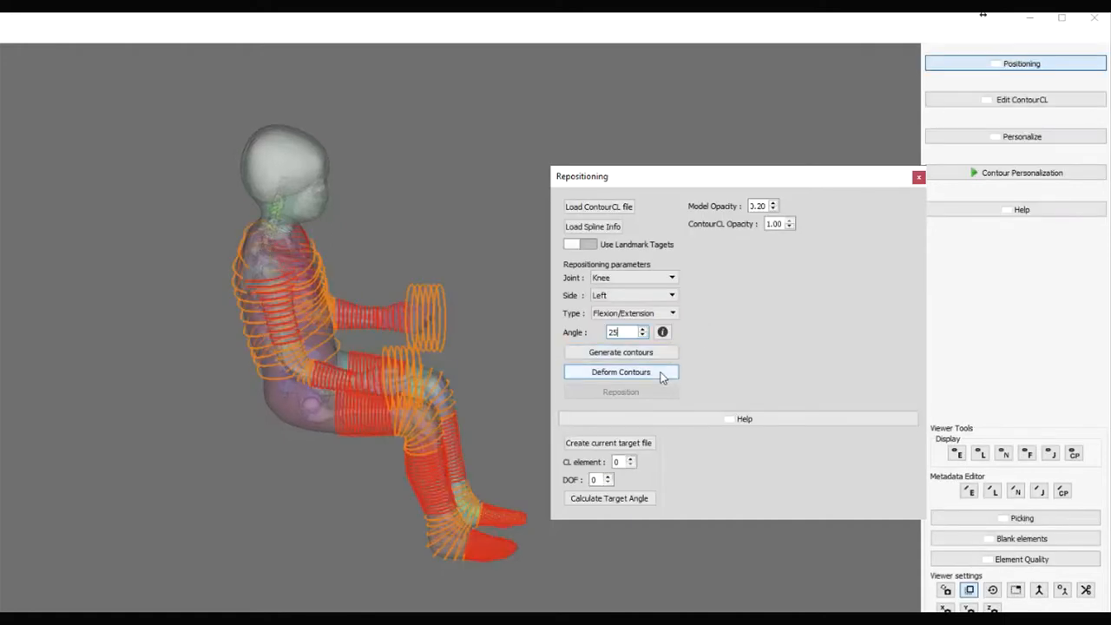
{"action": "left_click", "coordinate": [621, 372]}
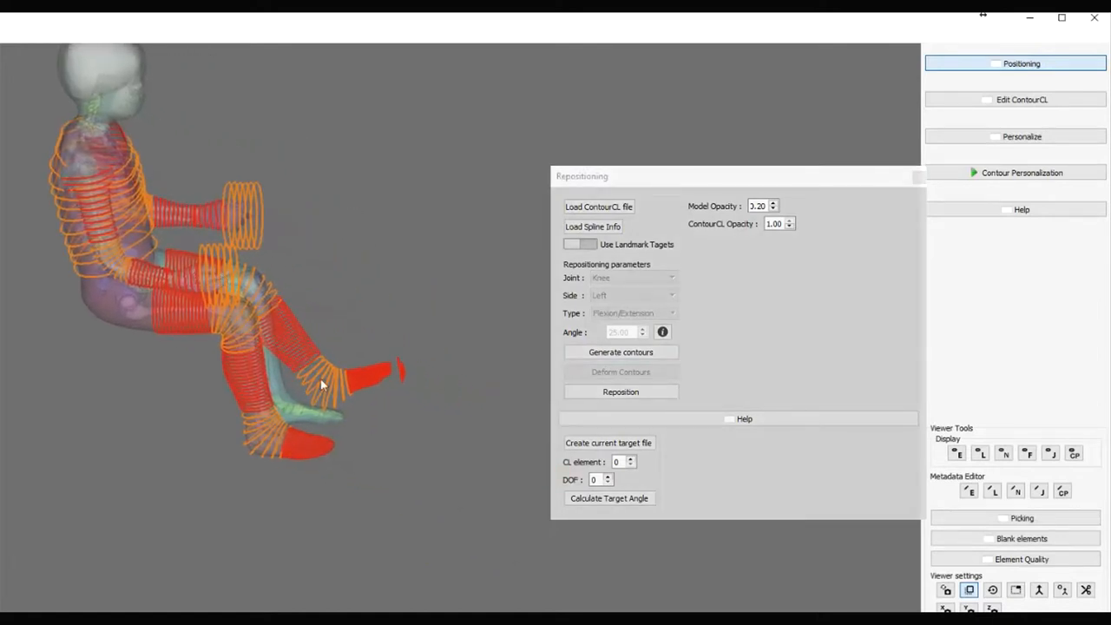
{"action": "left_click", "coordinate": [620, 391]}
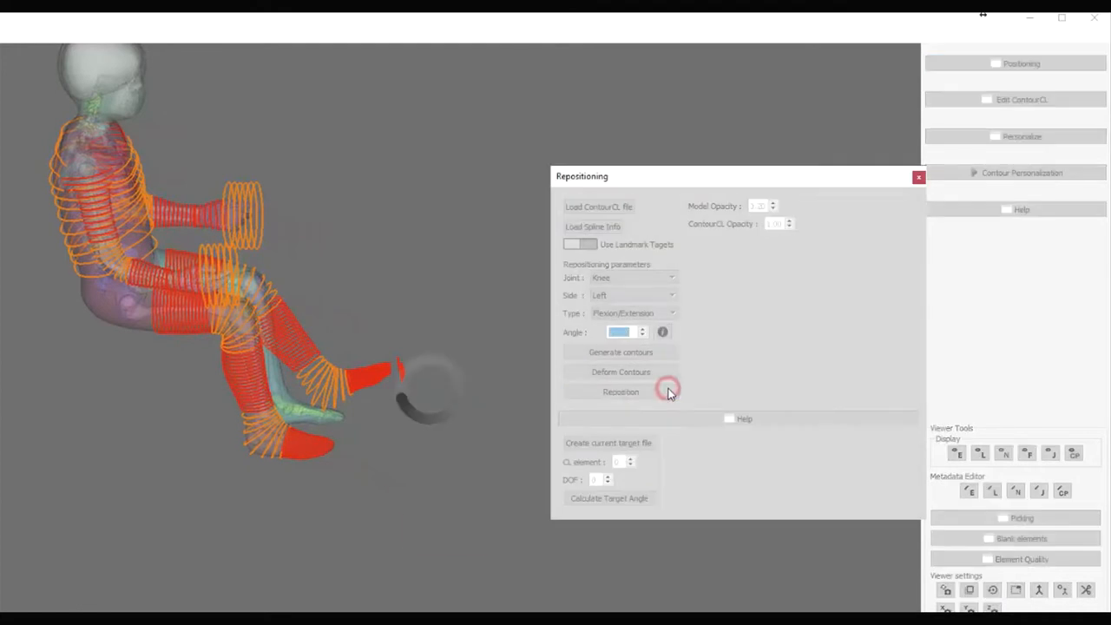
{"action": "left_click", "coordinate": [621, 392]}
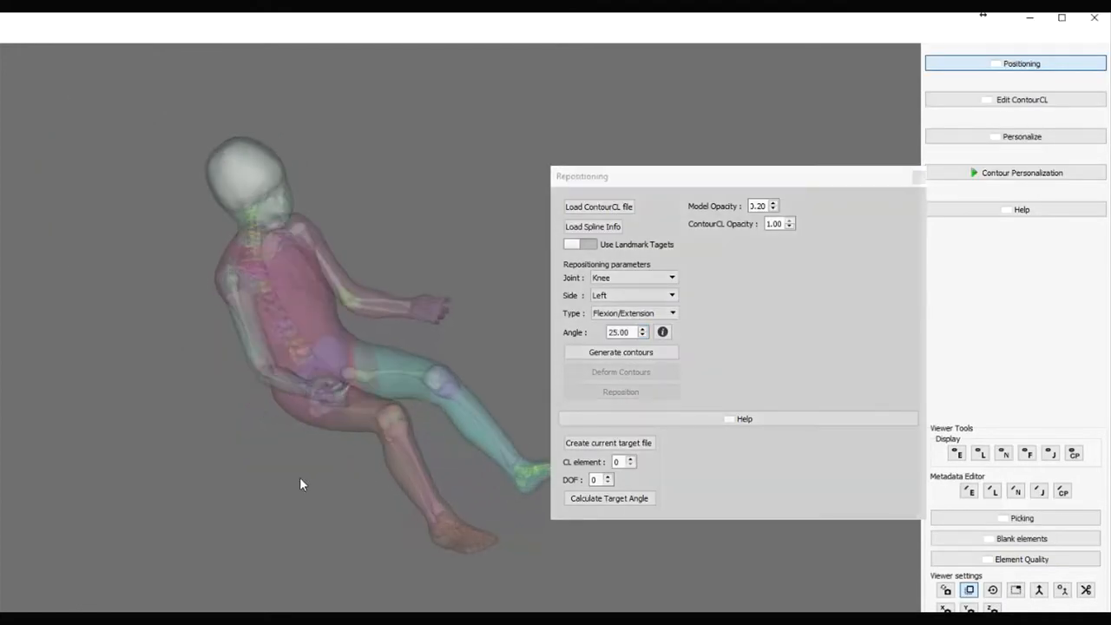
{"action": "left_click_drag", "start_coordinate": [303, 484], "coordinate": [224, 312]}
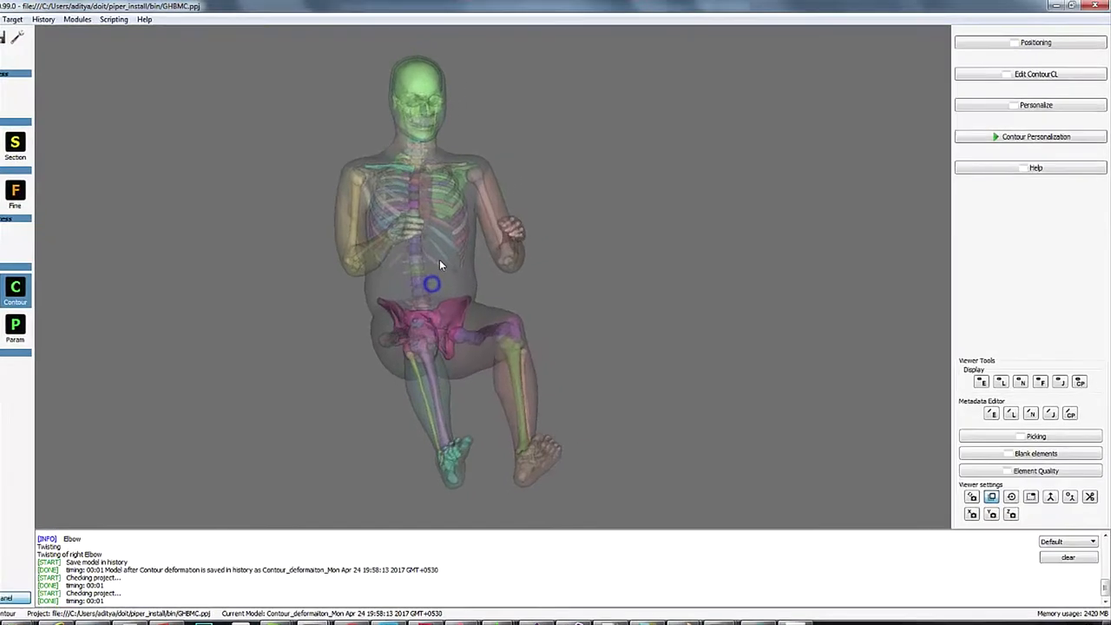
- Reposition the adult model's left elbow by -20° flexion/extension
{"action": "left_click", "coordinate": [1031, 42]}
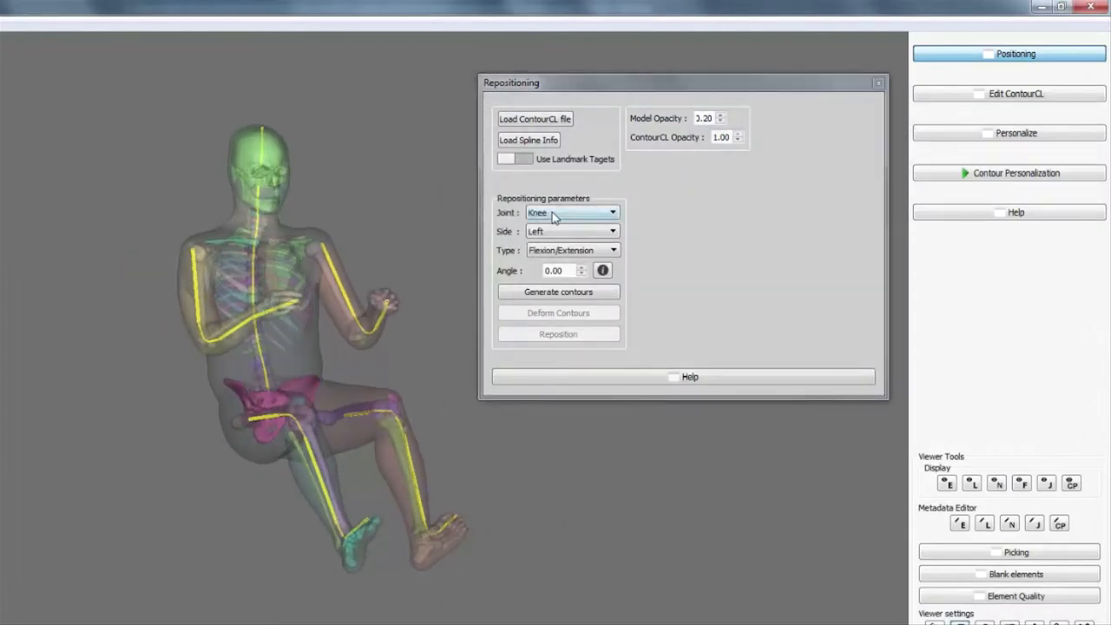
{"action": "left_click", "coordinate": [612, 213]}
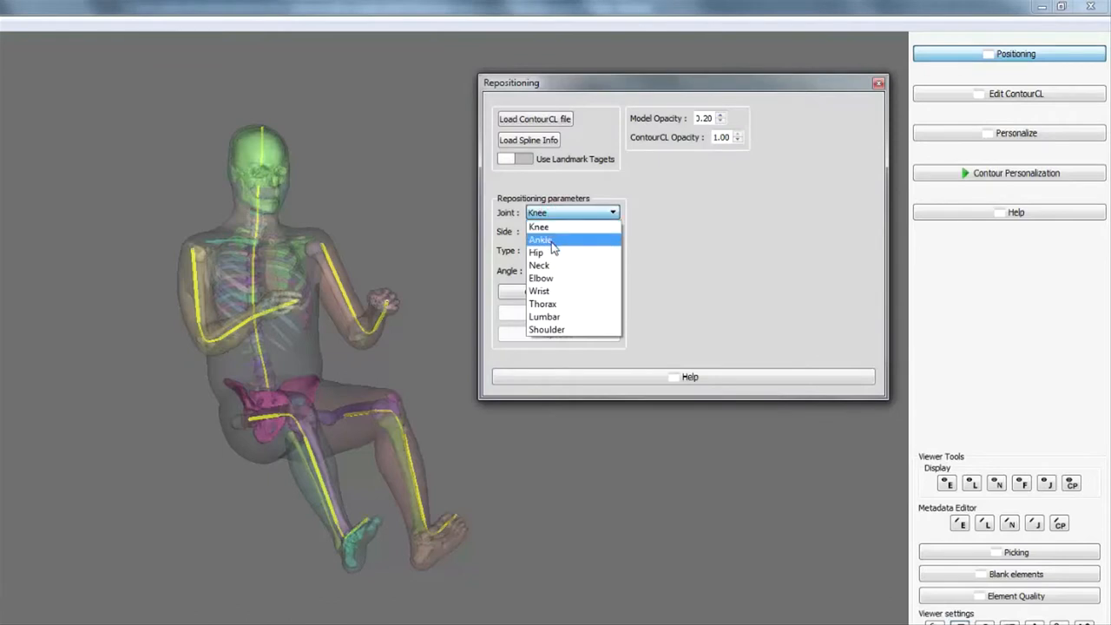
{"action": "left_click", "coordinate": [541, 278]}
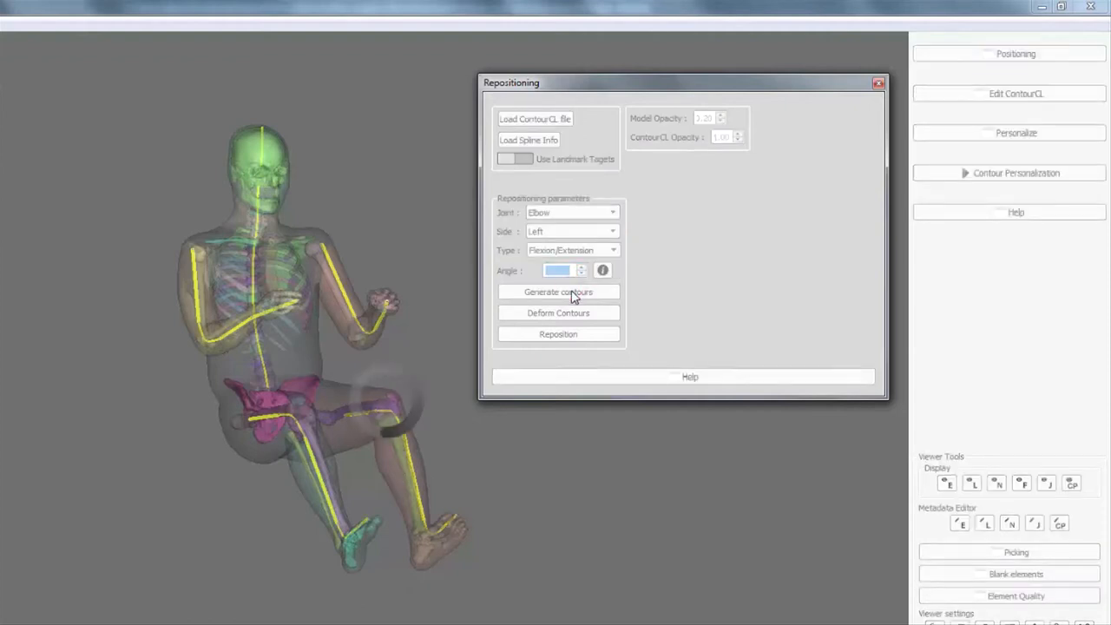
{"action": "left_click", "coordinate": [559, 292]}
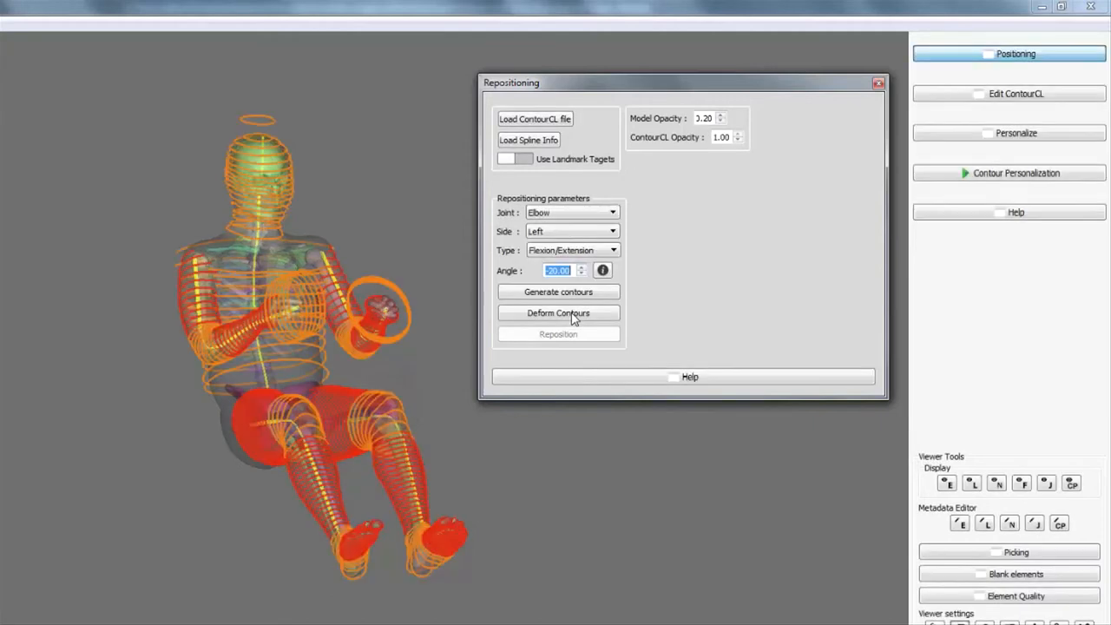
{"action": "left_click", "coordinate": [558, 313]}
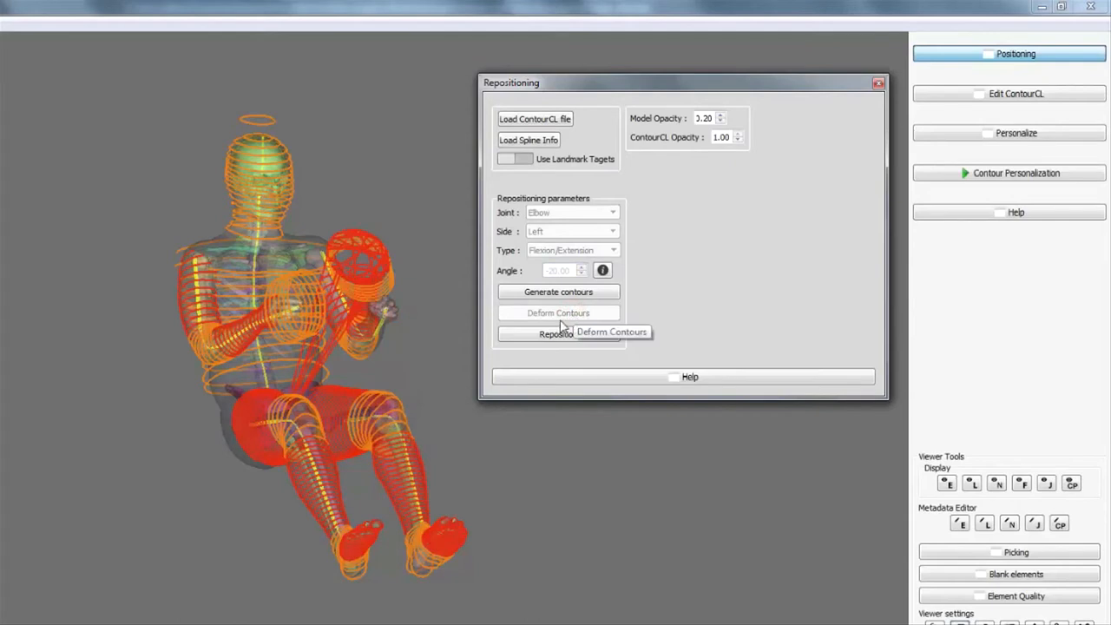
{"action": "left_click", "coordinate": [558, 334]}
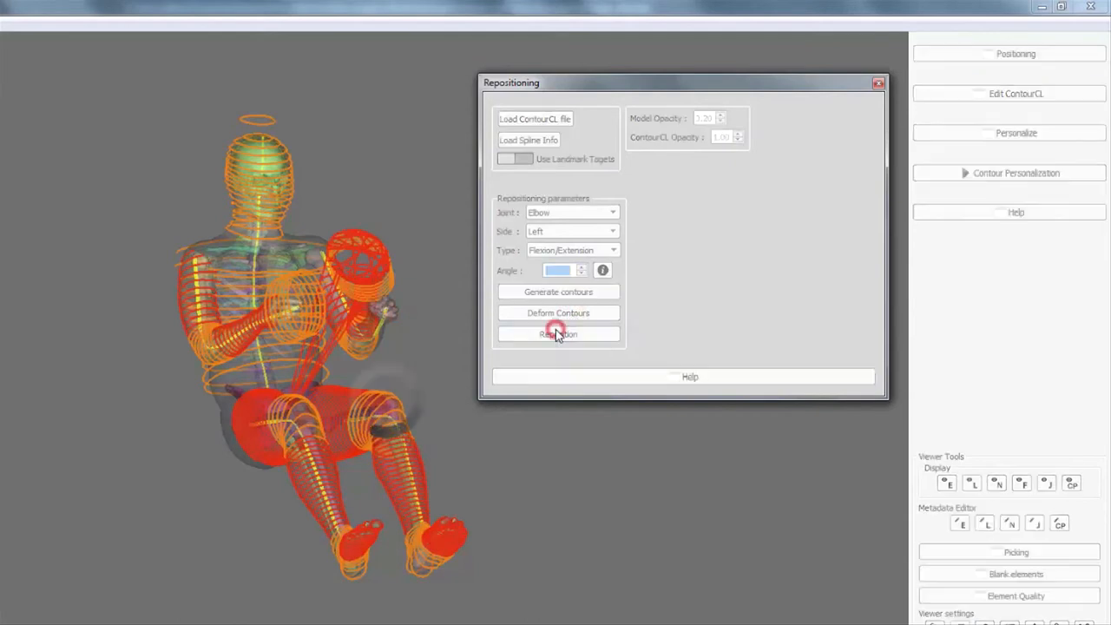
{"action": "left_click", "coordinate": [558, 334]}
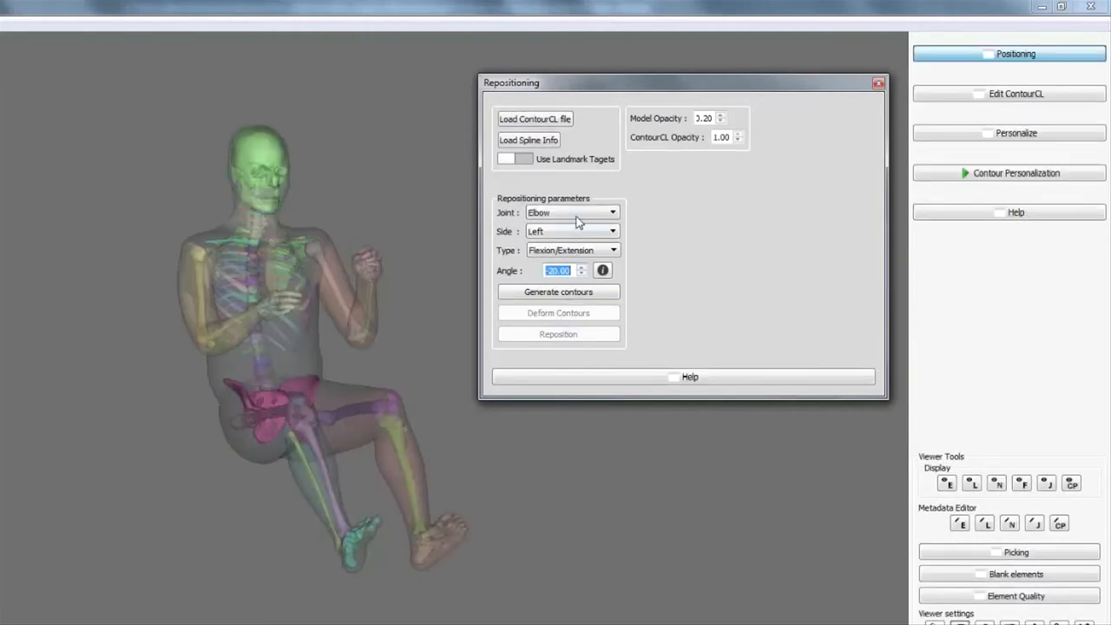
- Choose the Knee joint at 45°, then generate, deform and apply its contours
{"action": "left_click", "coordinate": [612, 213]}
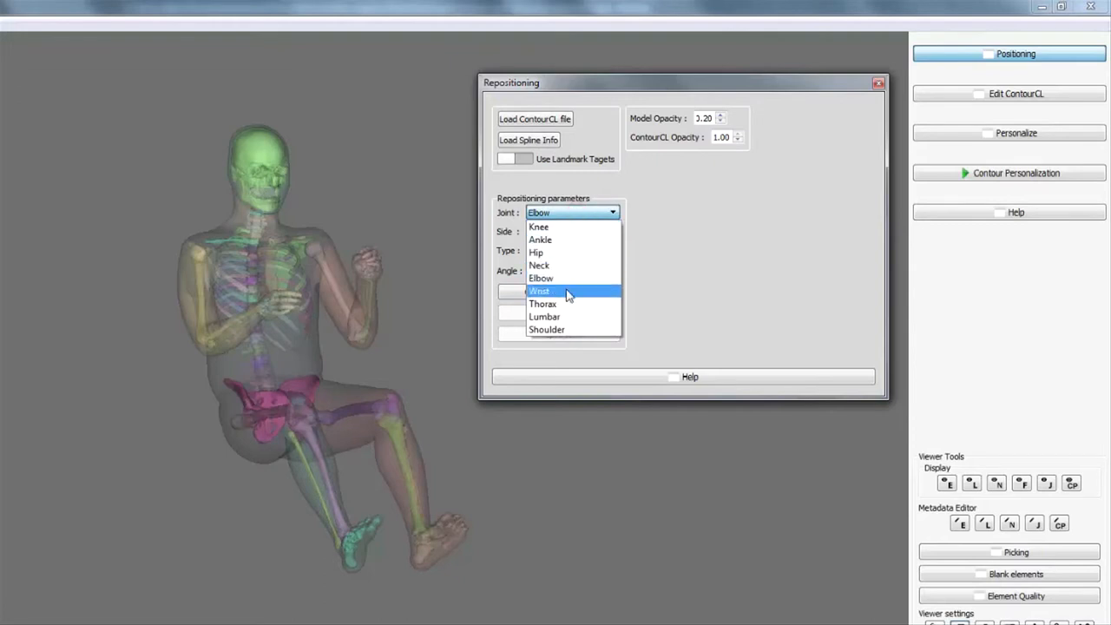
{"action": "mouse_move", "coordinate": [564, 304]}
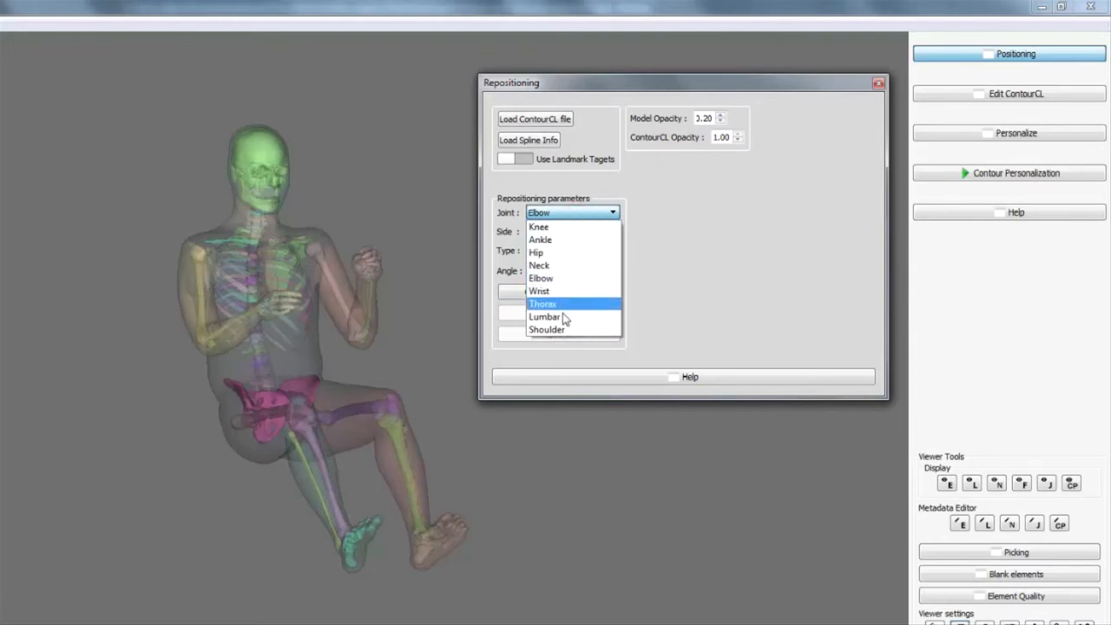
{"action": "left_click", "coordinate": [539, 227]}
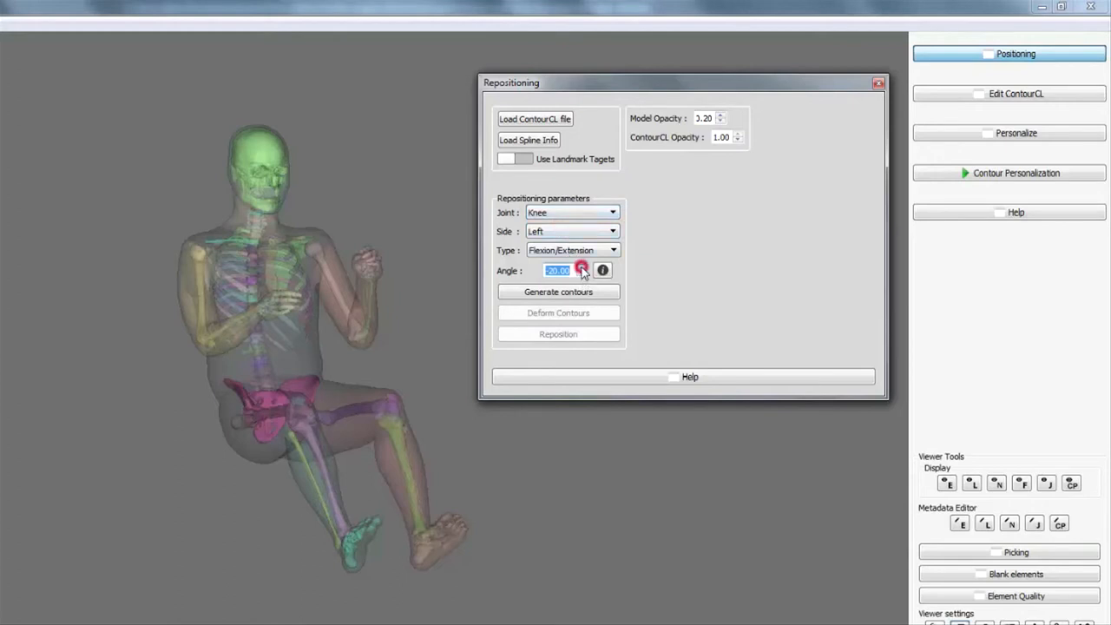
{"action": "left_click", "coordinate": [583, 274]}
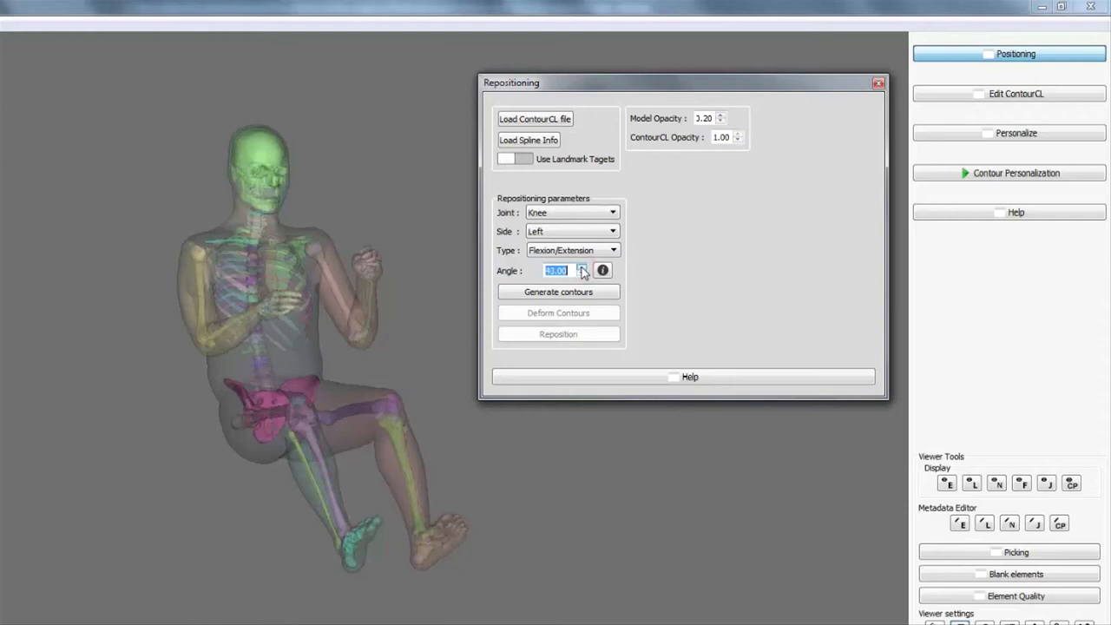
{"action": "left_click", "coordinate": [559, 292]}
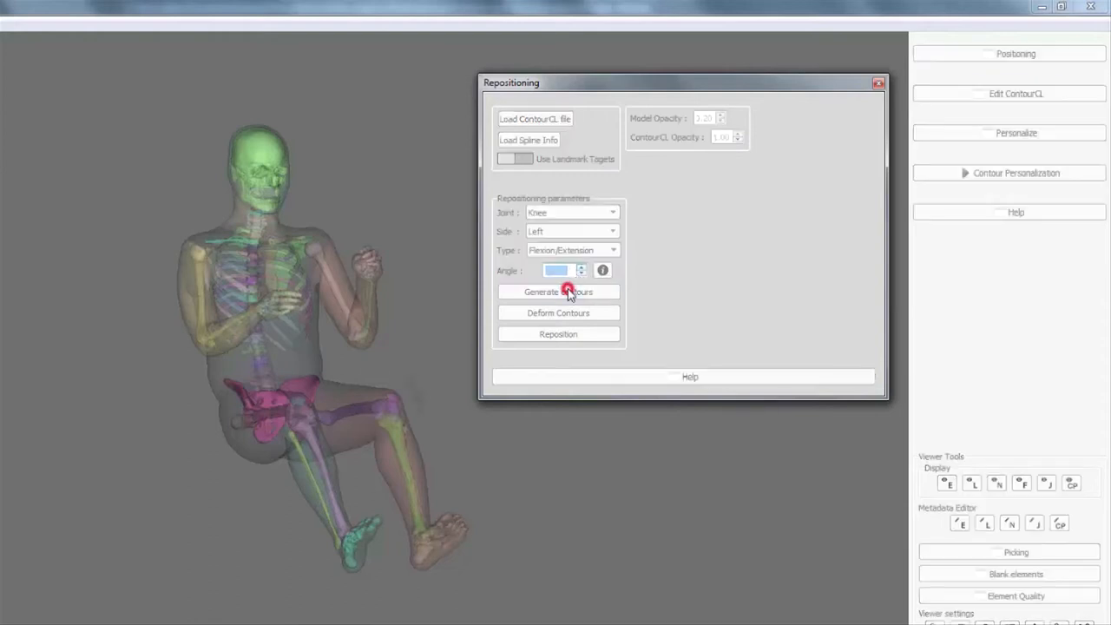
{"action": "left_click", "coordinate": [558, 291]}
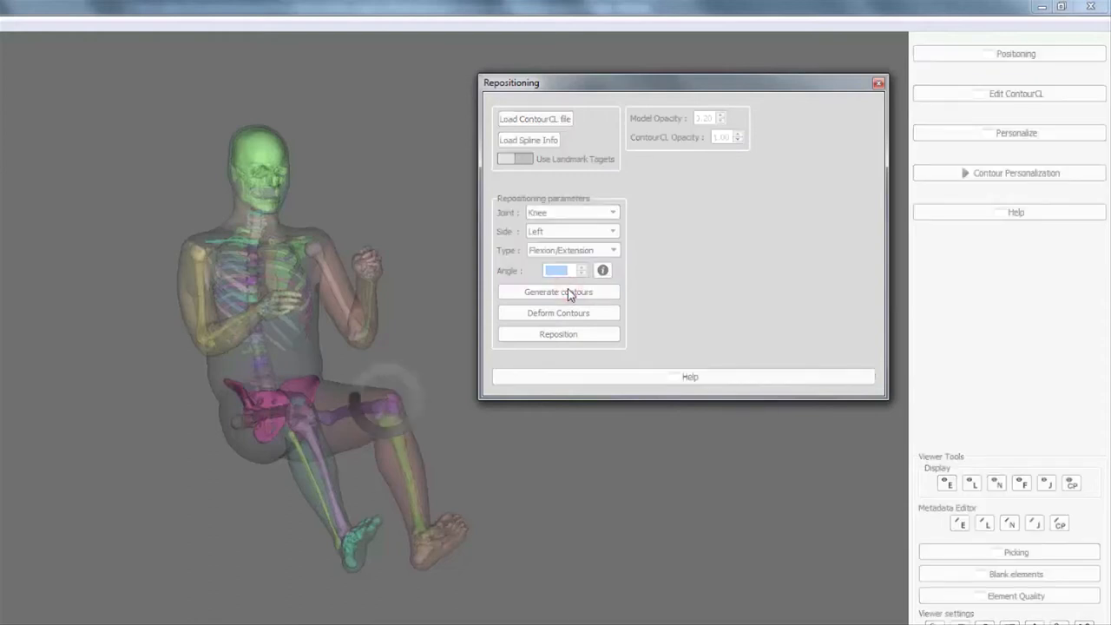
{"action": "left_click", "coordinate": [558, 291]}
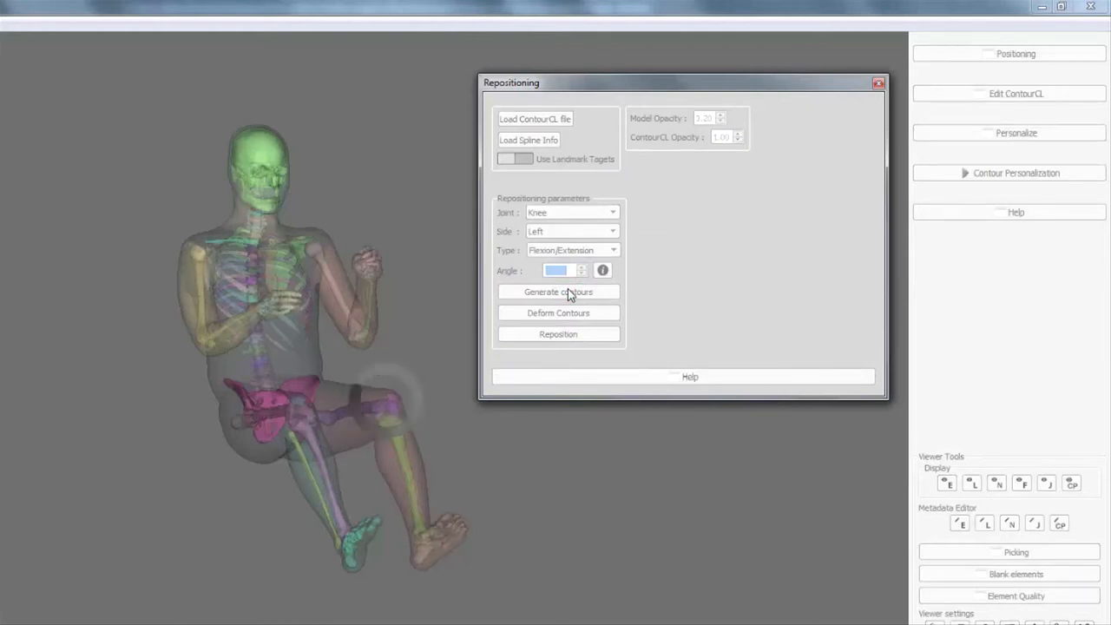
{"action": "left_click", "coordinate": [558, 292]}
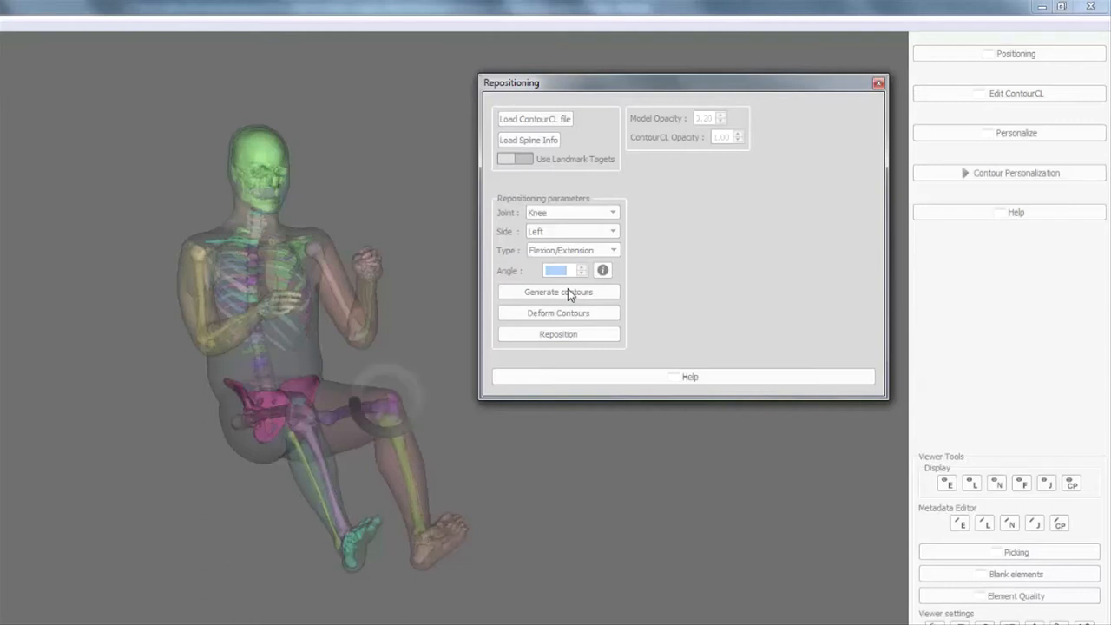
{"action": "left_click", "coordinate": [558, 292]}
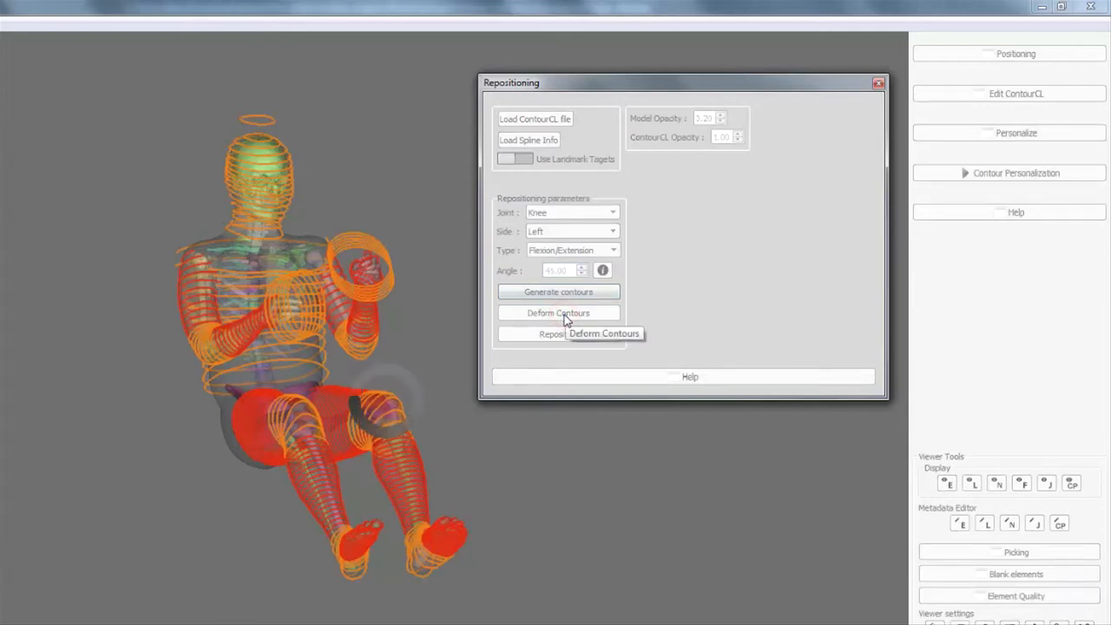
{"action": "left_click", "coordinate": [558, 312]}
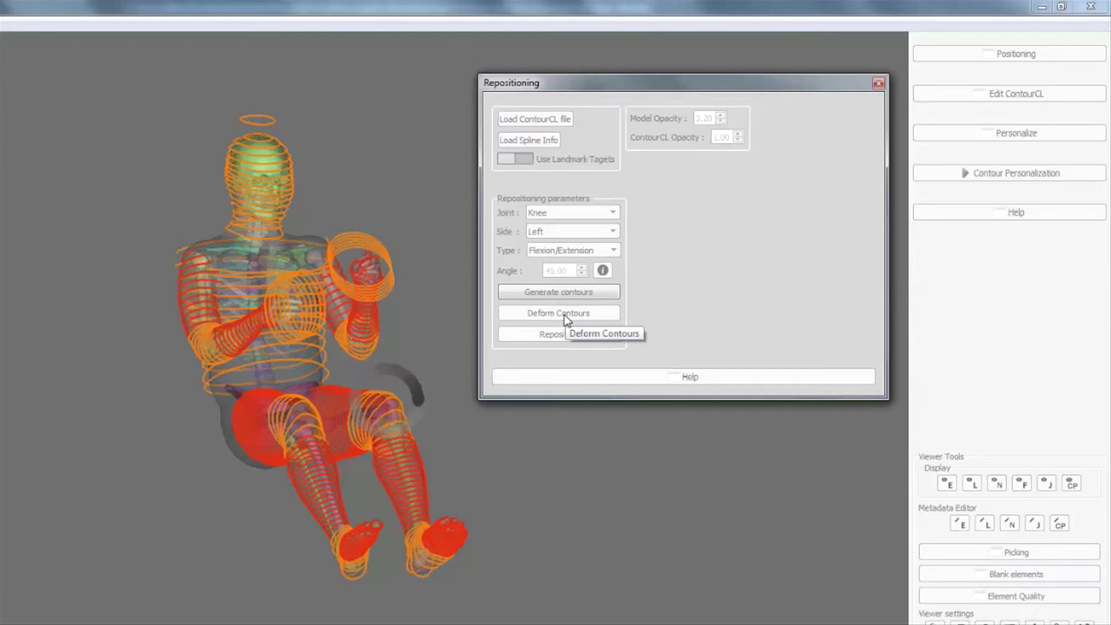
{"action": "left_click", "coordinate": [558, 312]}
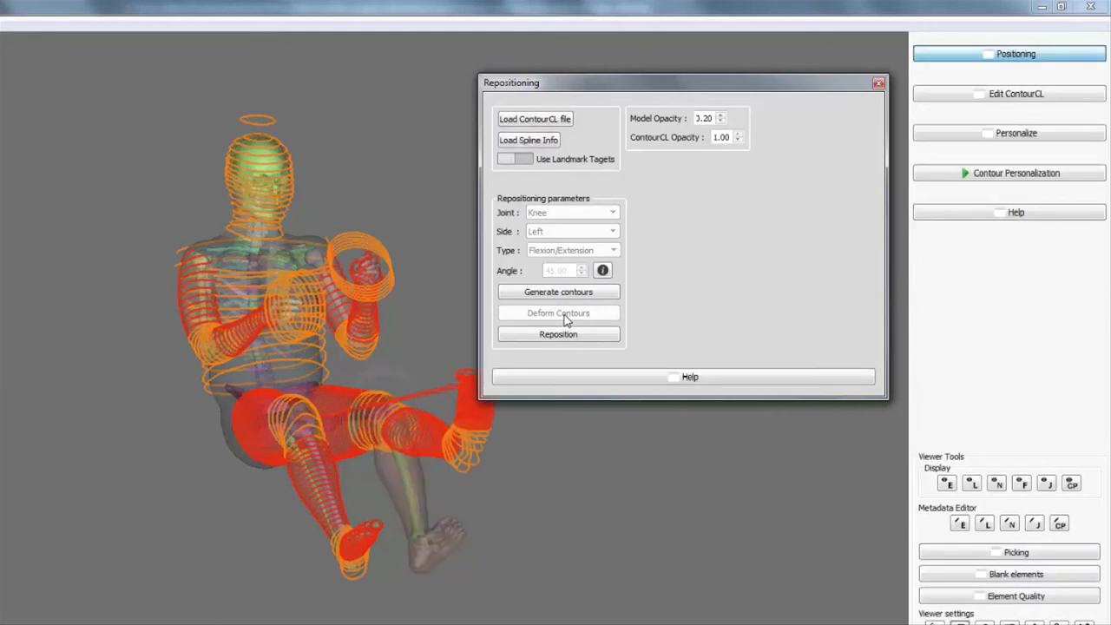
{"action": "left_click", "coordinate": [559, 334]}
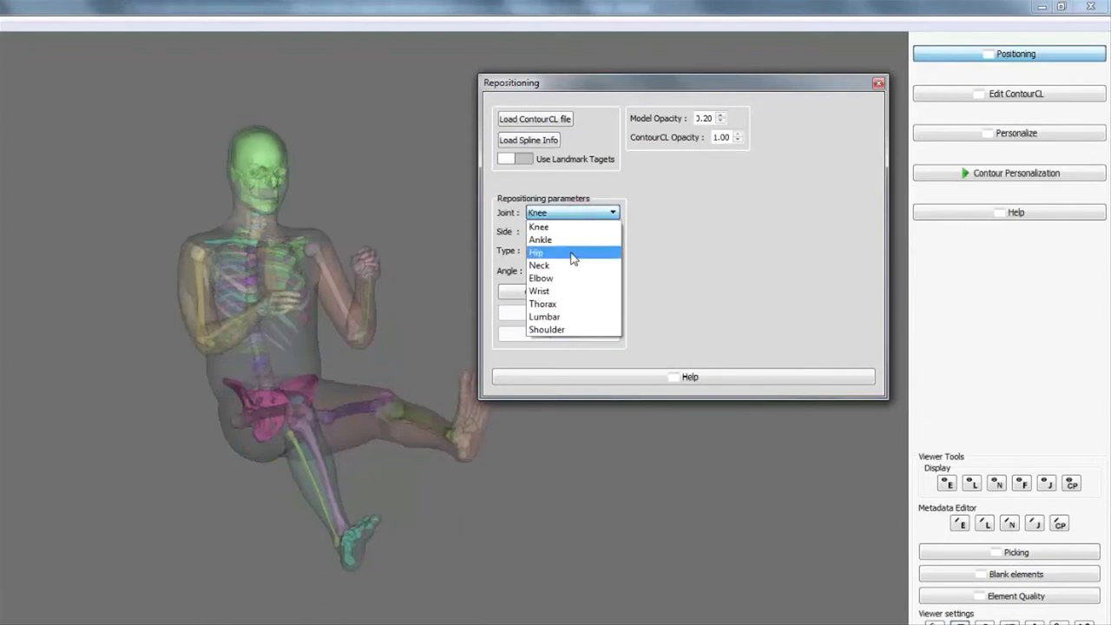
- Turn the right ankle 25° in inversion/eversion and reposition the model
{"action": "left_click", "coordinate": [540, 239]}
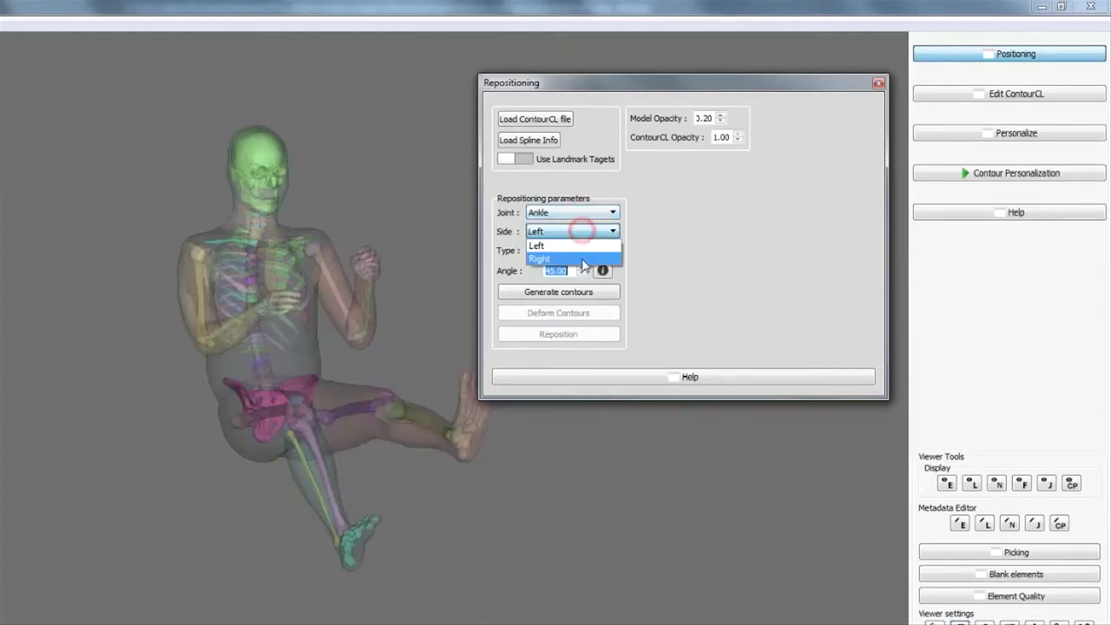
{"action": "left_click", "coordinate": [539, 259]}
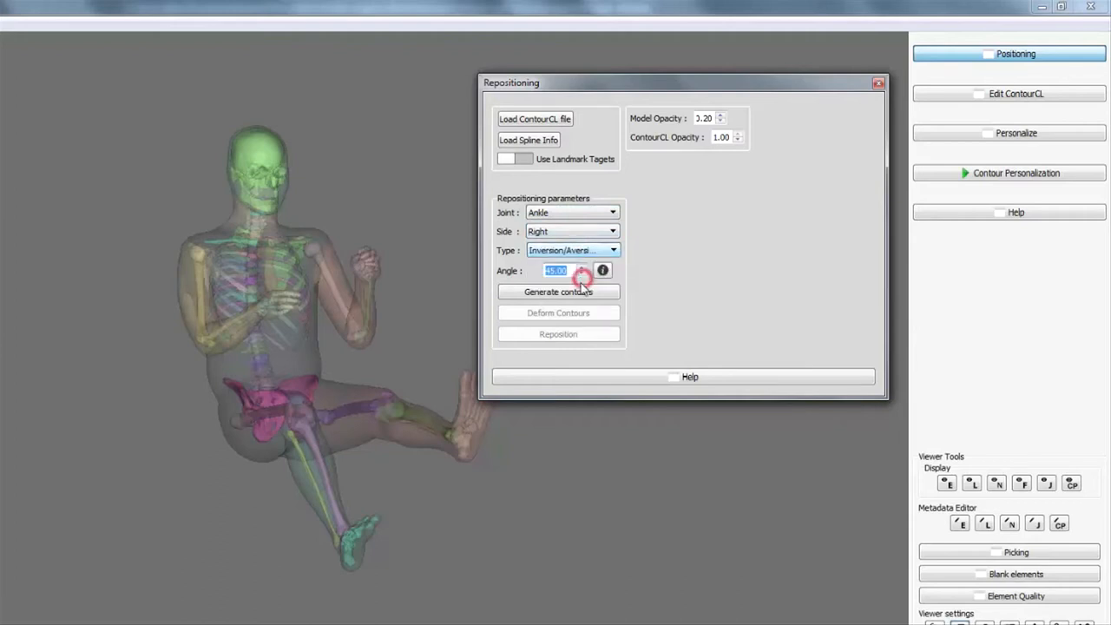
{"action": "left_click", "coordinate": [581, 273]}
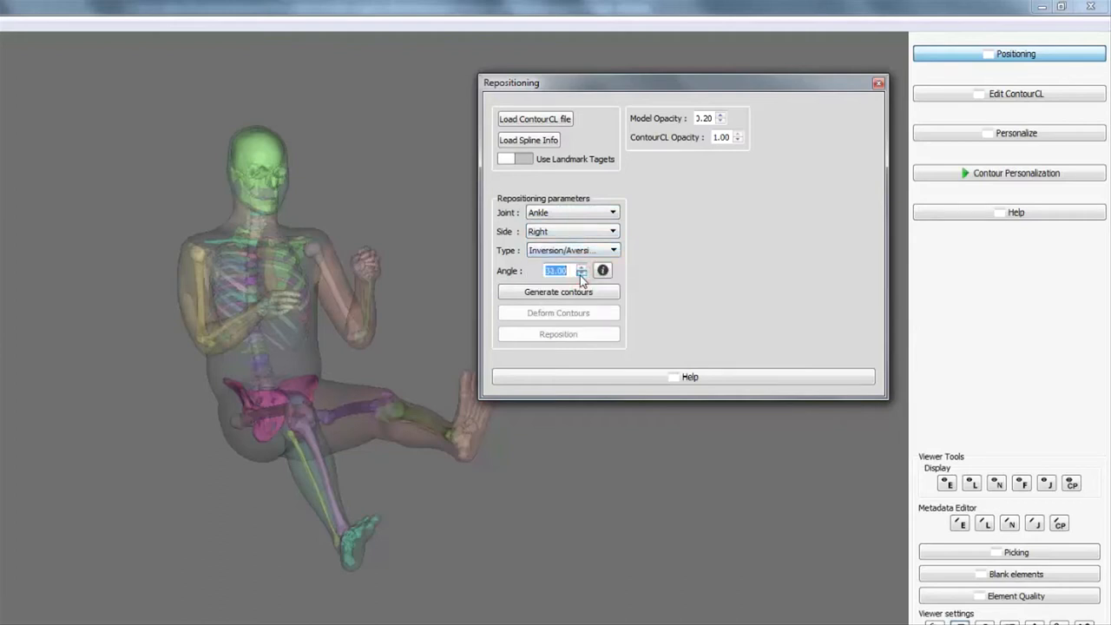
{"action": "left_click", "coordinate": [582, 273]}
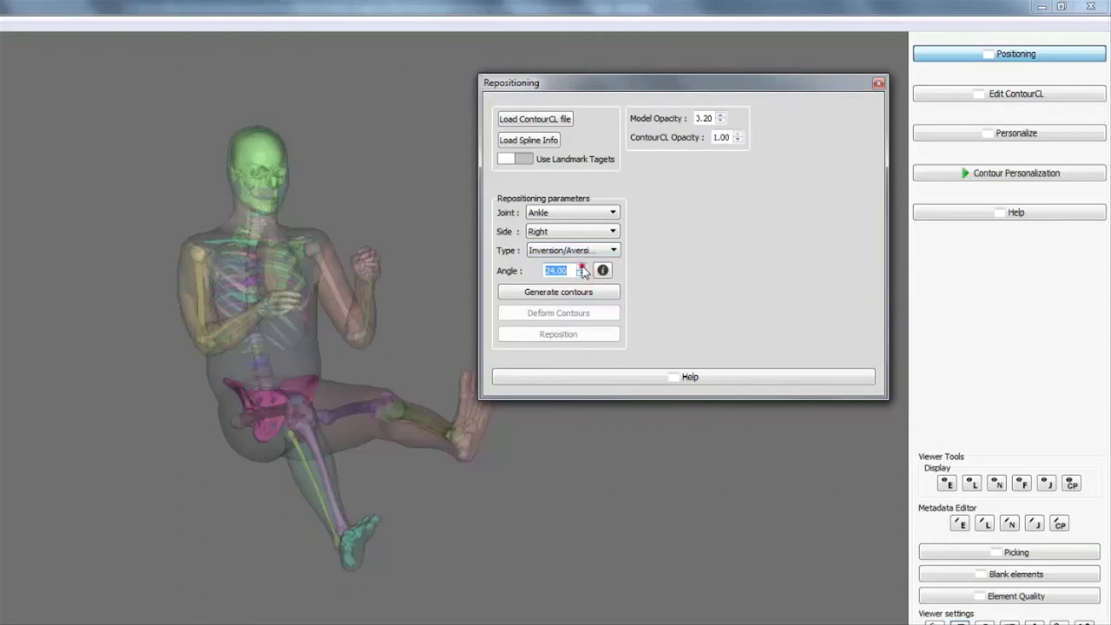
{"action": "left_click", "coordinate": [559, 292]}
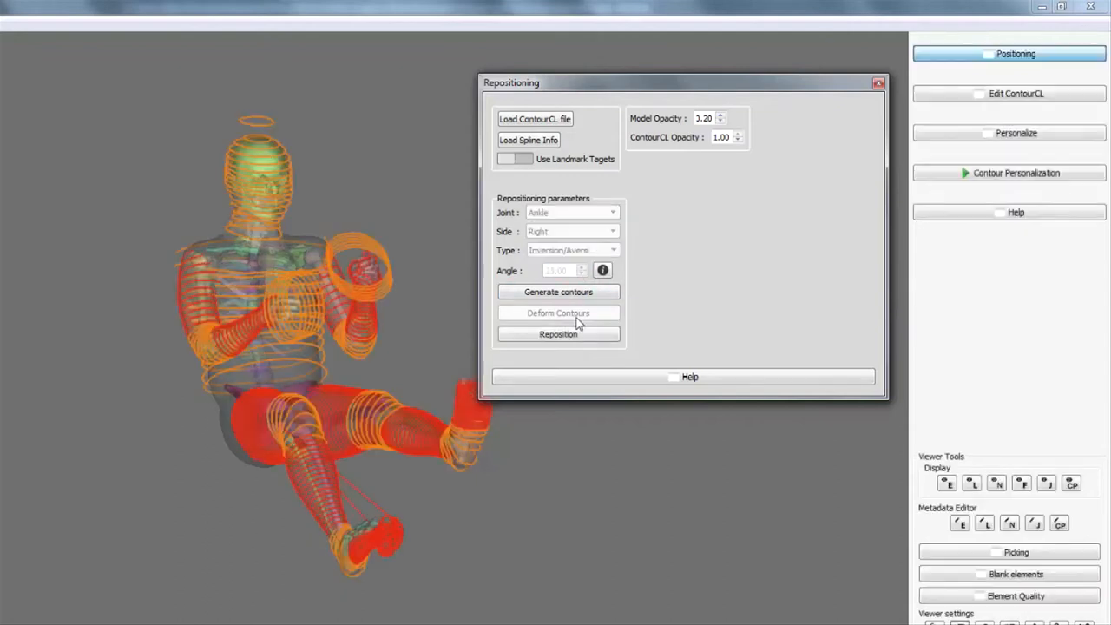
{"action": "left_click", "coordinate": [558, 334]}
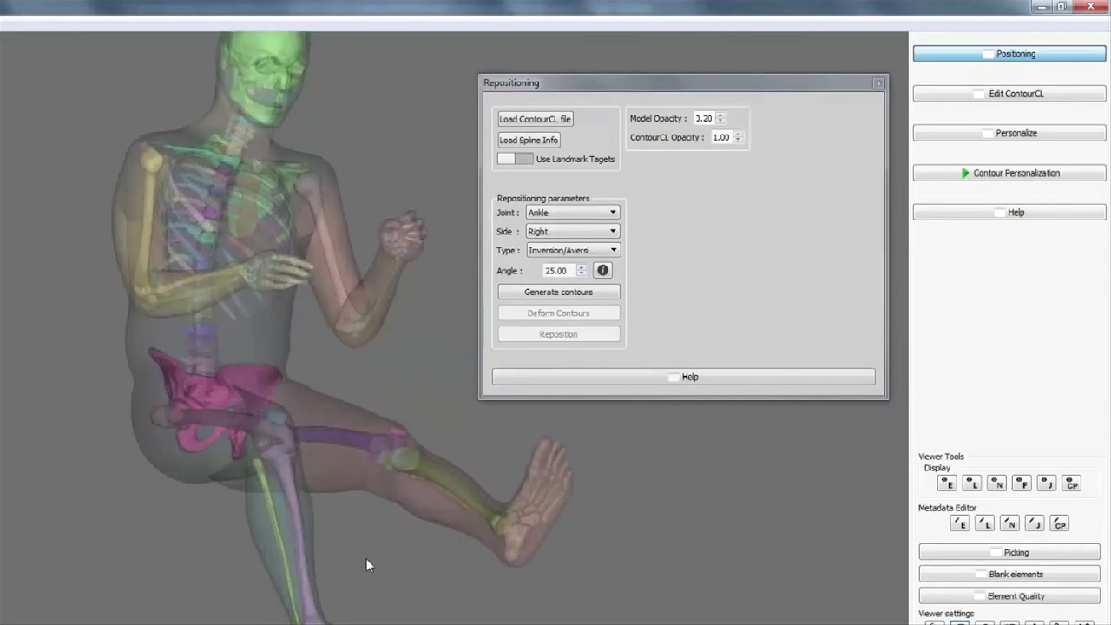
- Orbit the body model to a front view
{"action": "left_click_drag", "start_coordinate": [368, 564], "coordinate": [226, 304]}
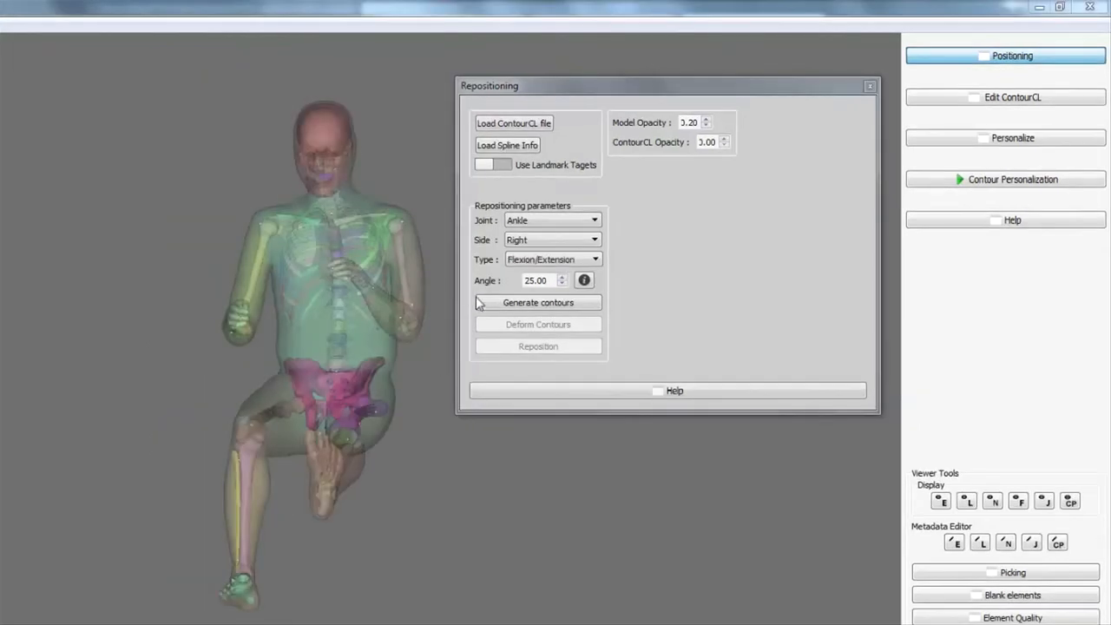
- Select the right wrist joint with a 25-degree flexion/extension angle
{"action": "left_click", "coordinate": [594, 220]}
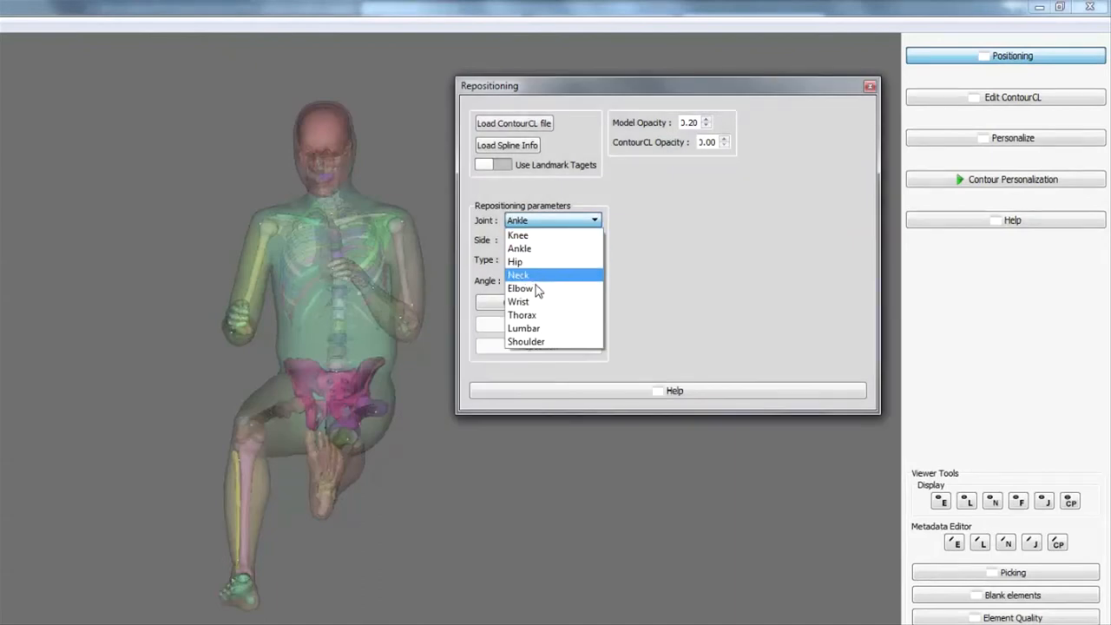
{"action": "left_click", "coordinate": [518, 302]}
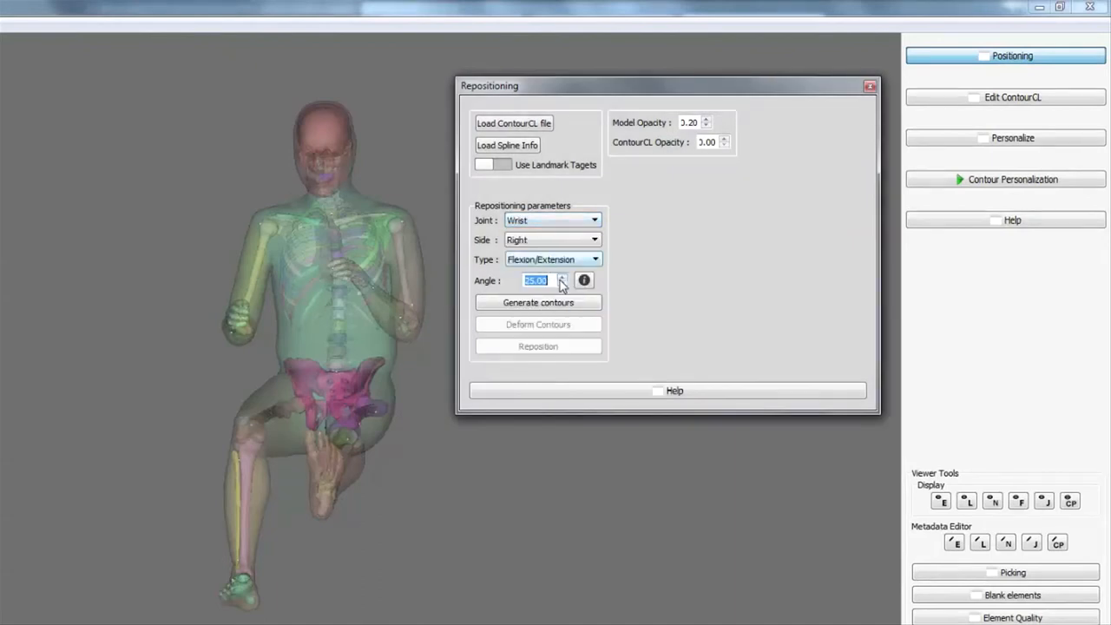
{"action": "left_click", "coordinate": [539, 302]}
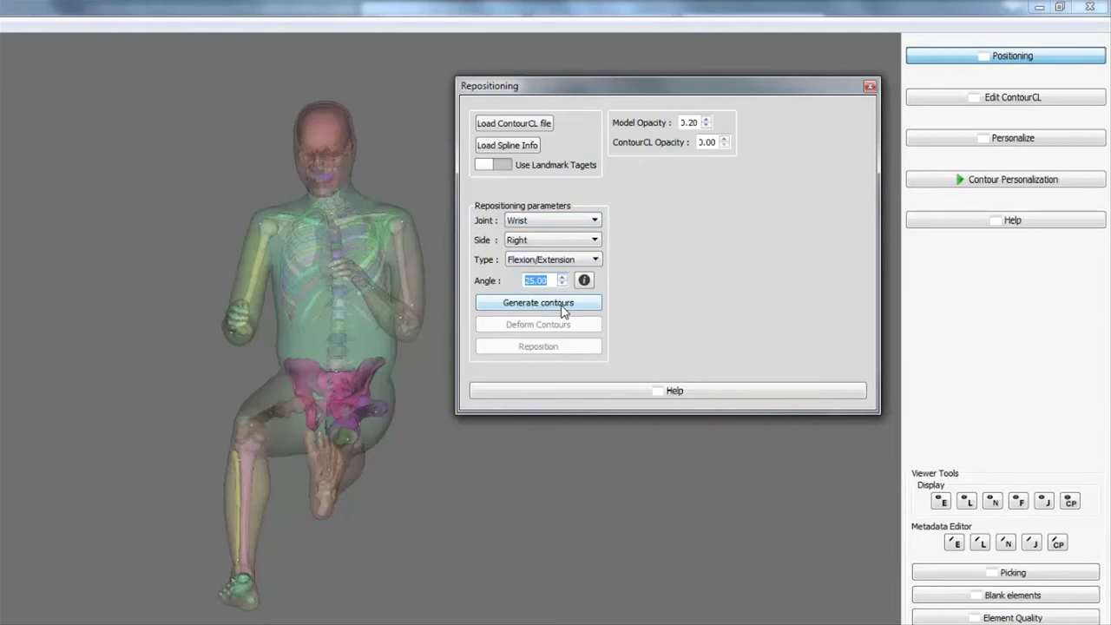
- Generate and deform the wrist contours, then apply the 25-degree wrist reposition
{"action": "left_click", "coordinate": [538, 302]}
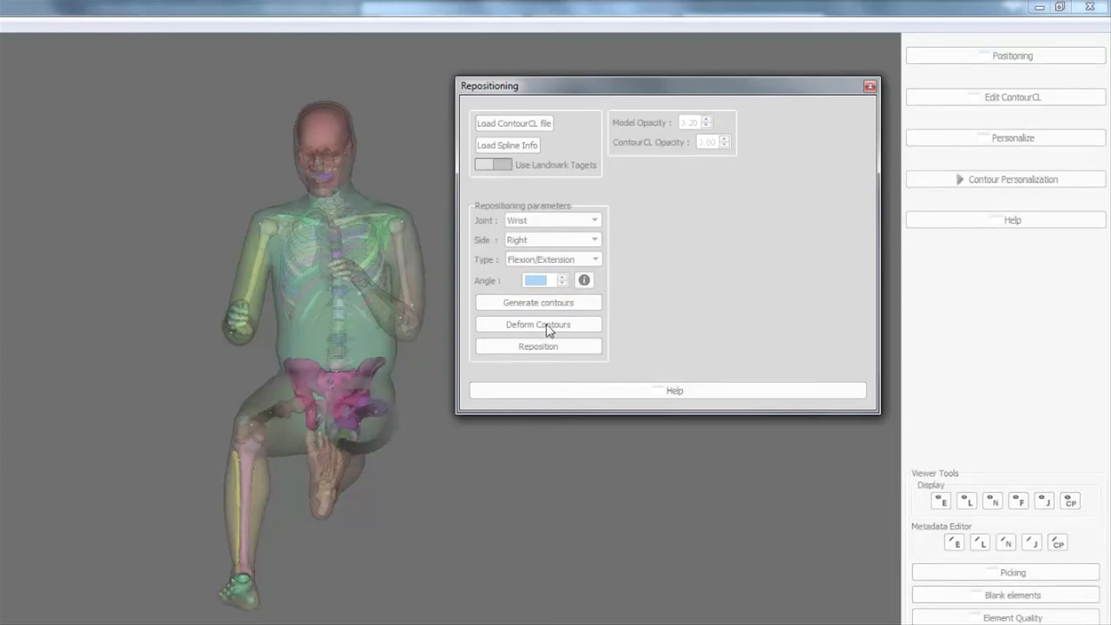
{"action": "left_click", "coordinate": [538, 324]}
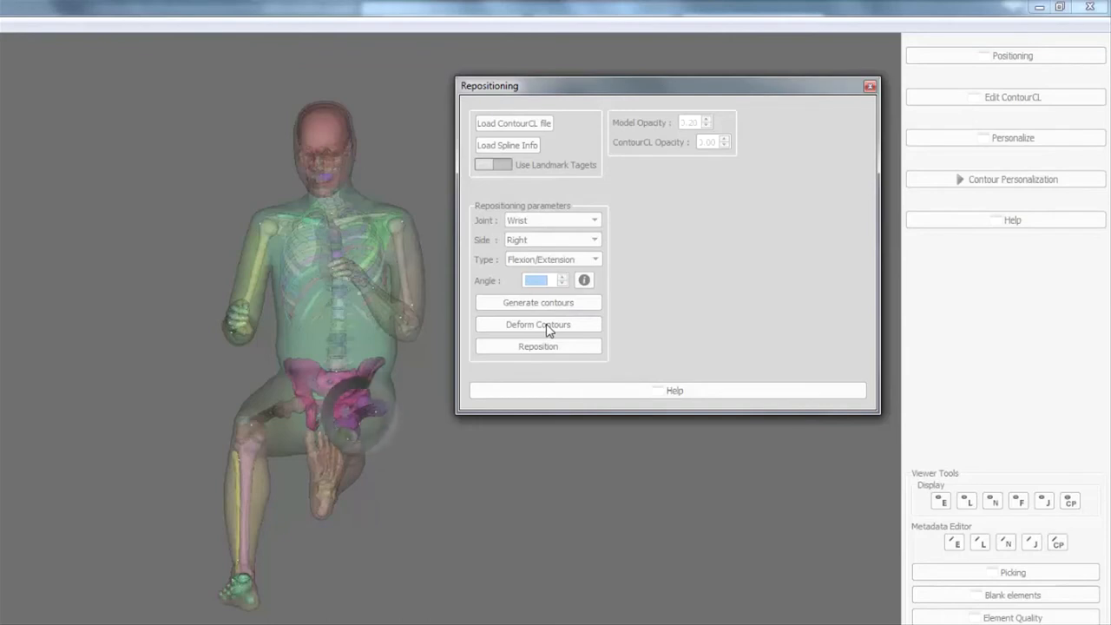
{"action": "left_click", "coordinate": [538, 303]}
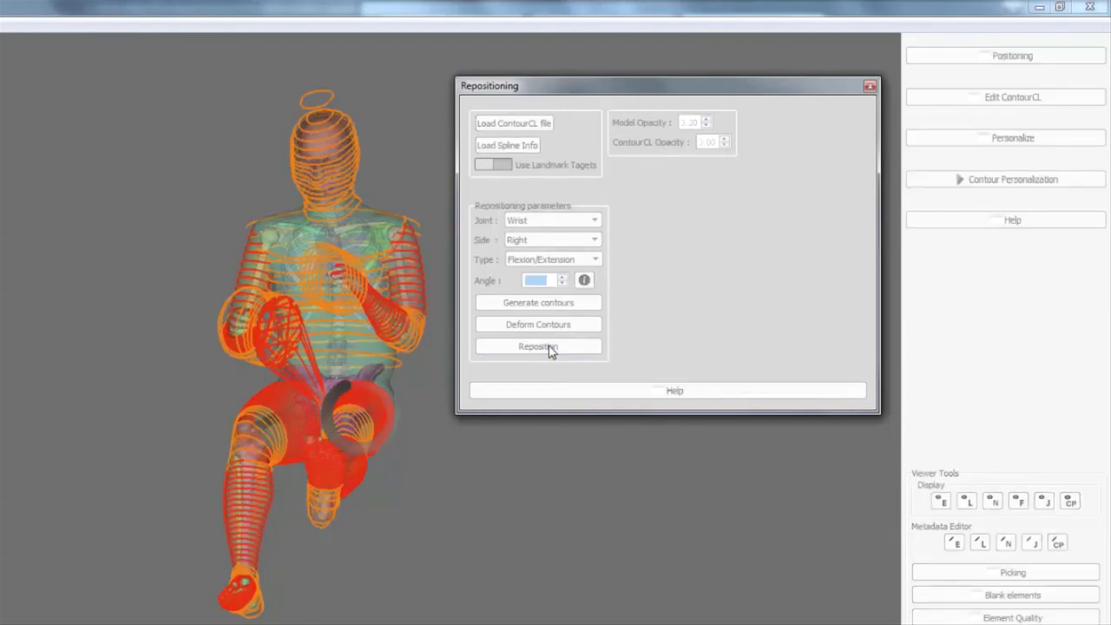
{"action": "mouse_move", "coordinate": [538, 347]}
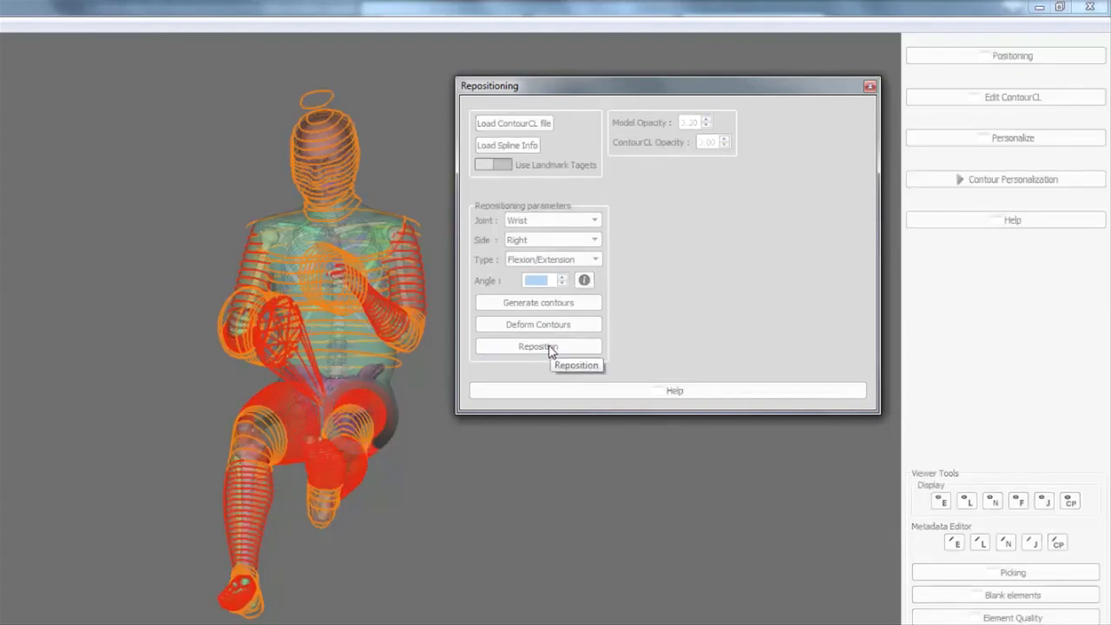
{"action": "left_click", "coordinate": [539, 346]}
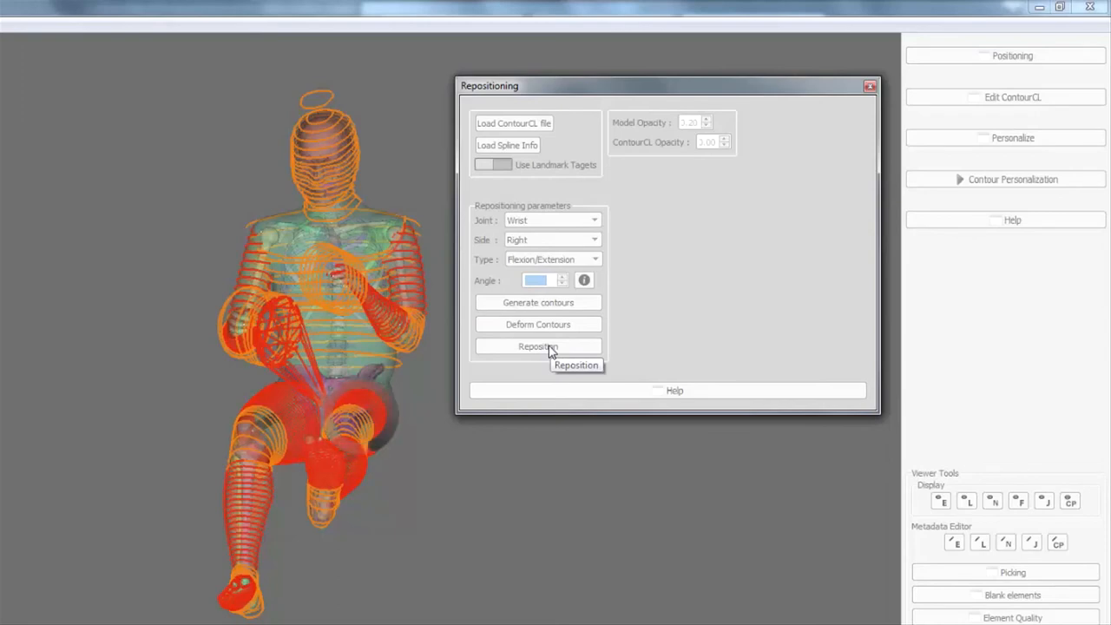
{"action": "left_click", "coordinate": [538, 347]}
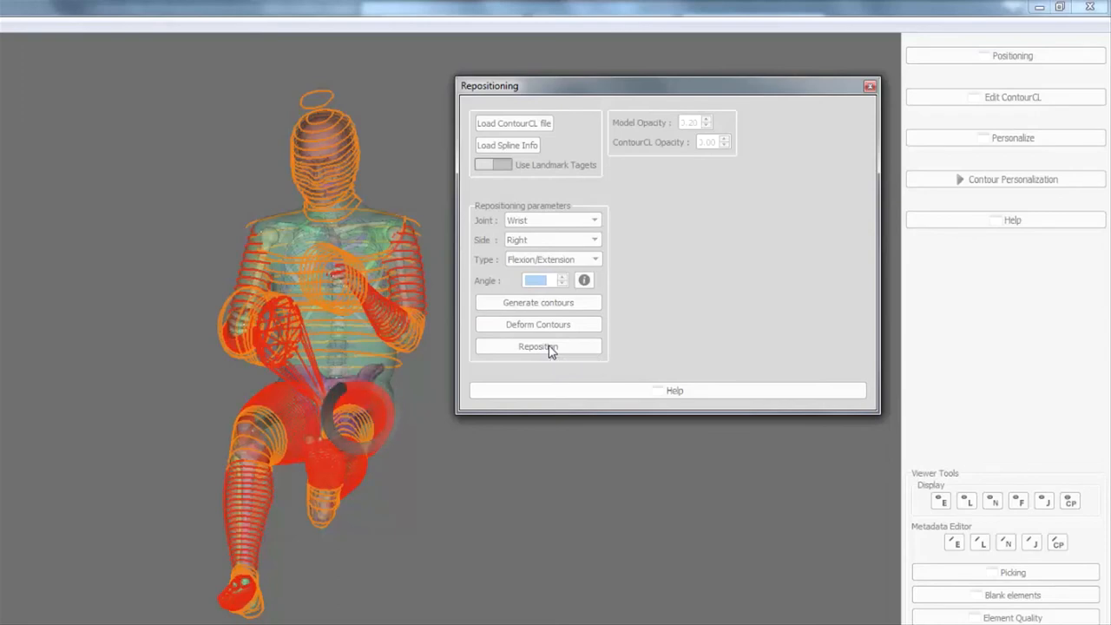
{"action": "left_click", "coordinate": [539, 347]}
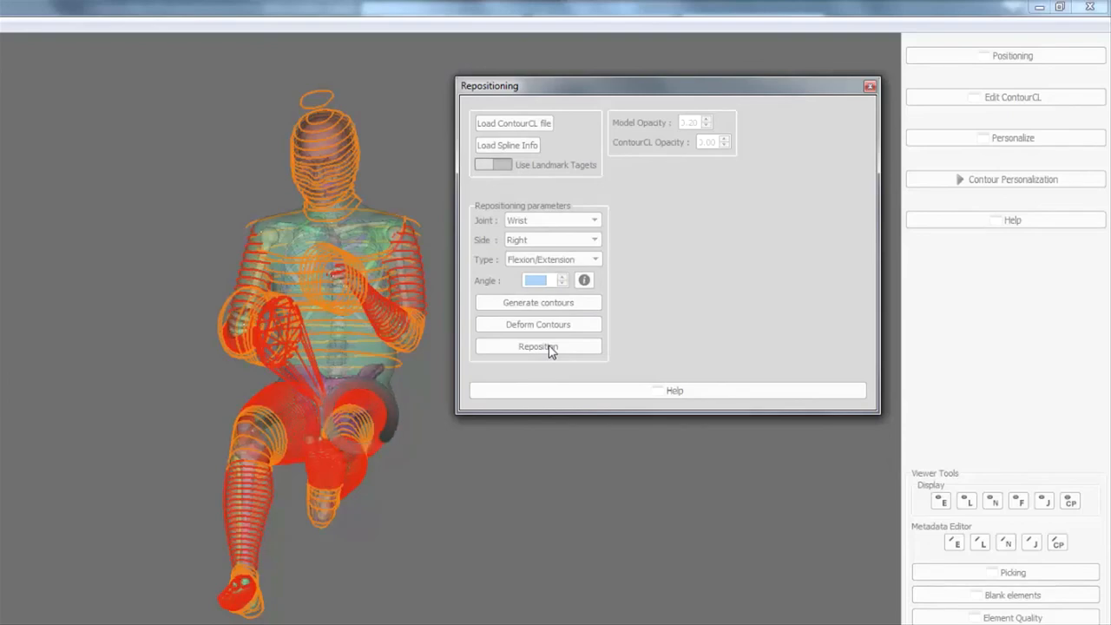
{"action": "left_click", "coordinate": [538, 346]}
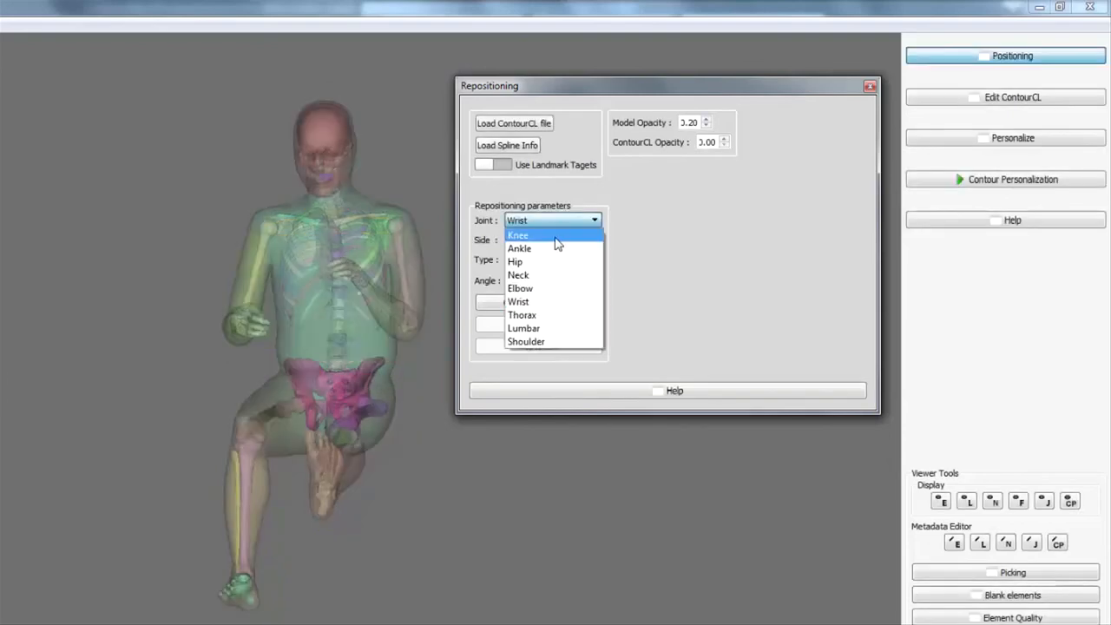
- Select the neck joint with lateral flexion as the movement type
{"action": "left_click", "coordinate": [519, 275]}
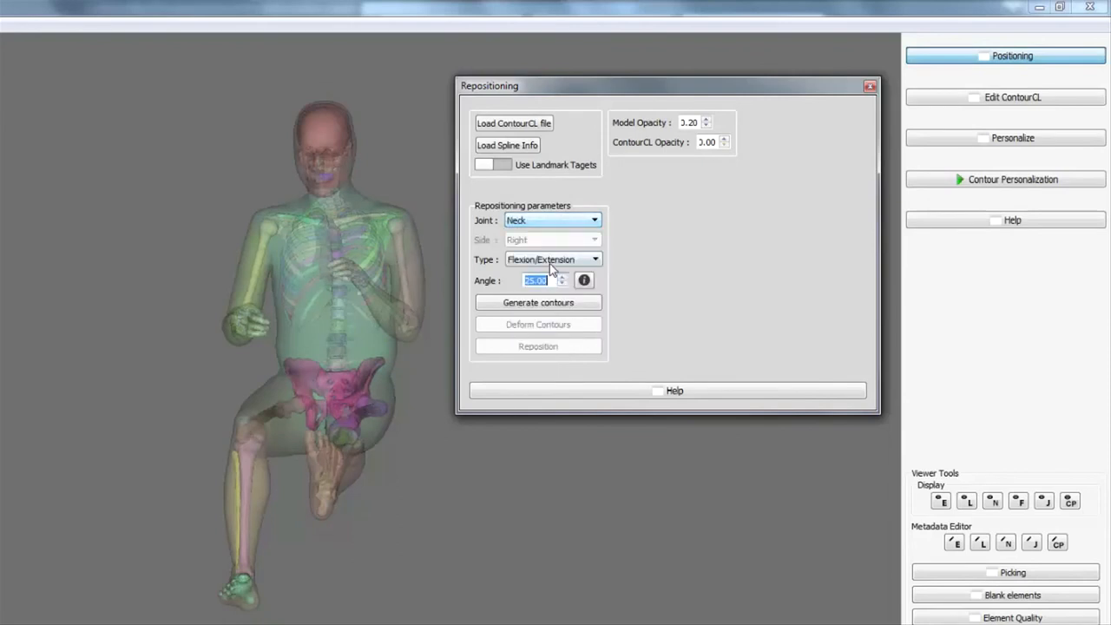
{"action": "left_click", "coordinate": [595, 259]}
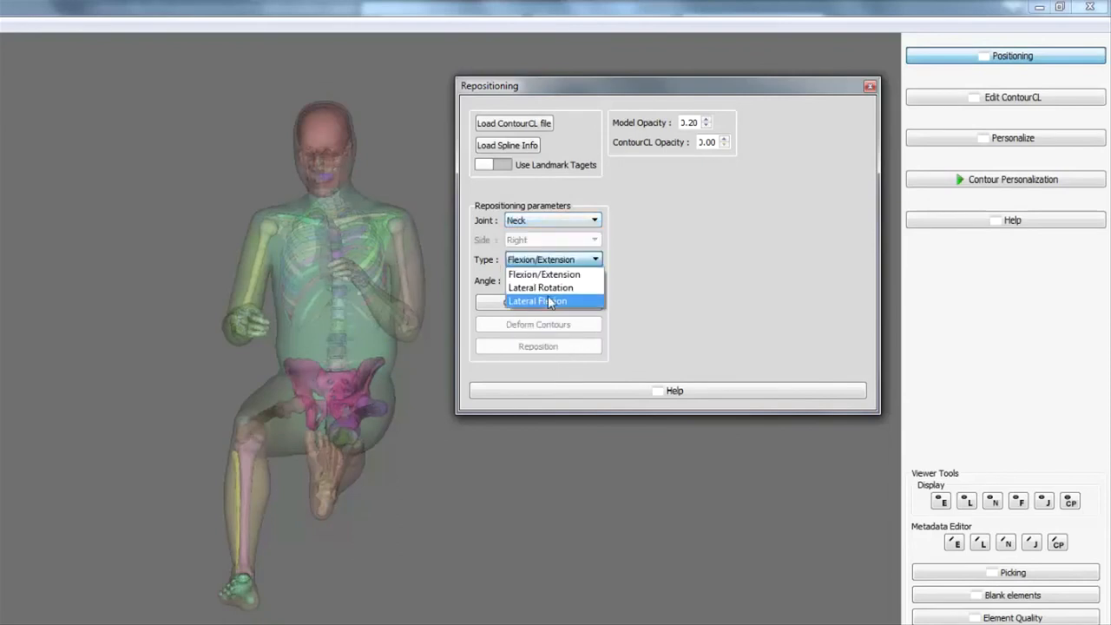
{"action": "left_click", "coordinate": [537, 301]}
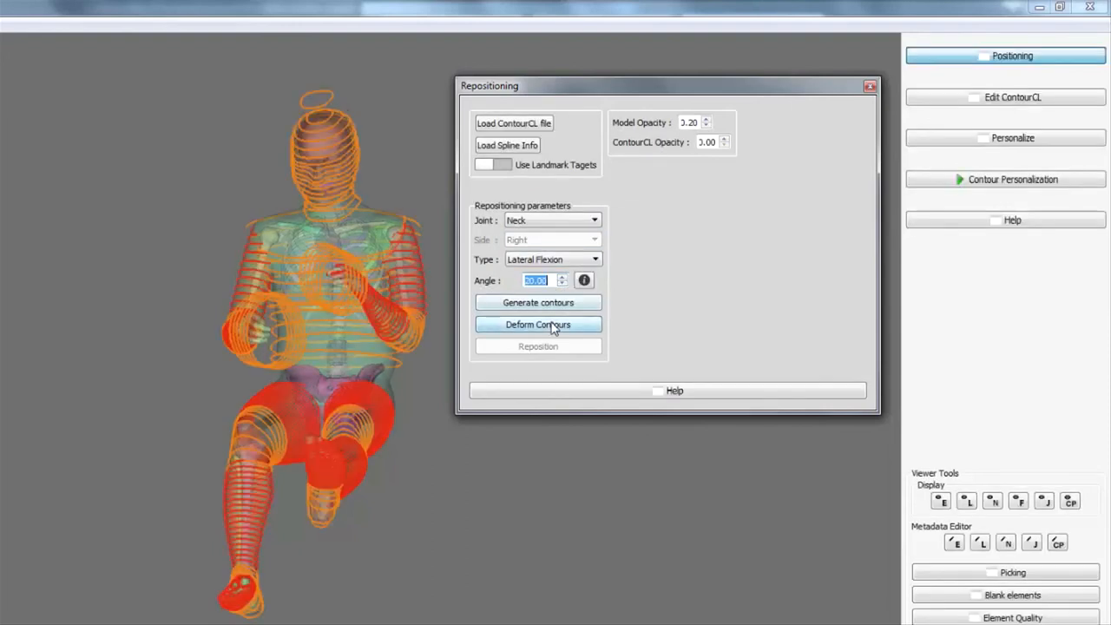
- Deform the contours and reposition the head to 20 degrees of lateral flexion
{"action": "left_click", "coordinate": [537, 324]}
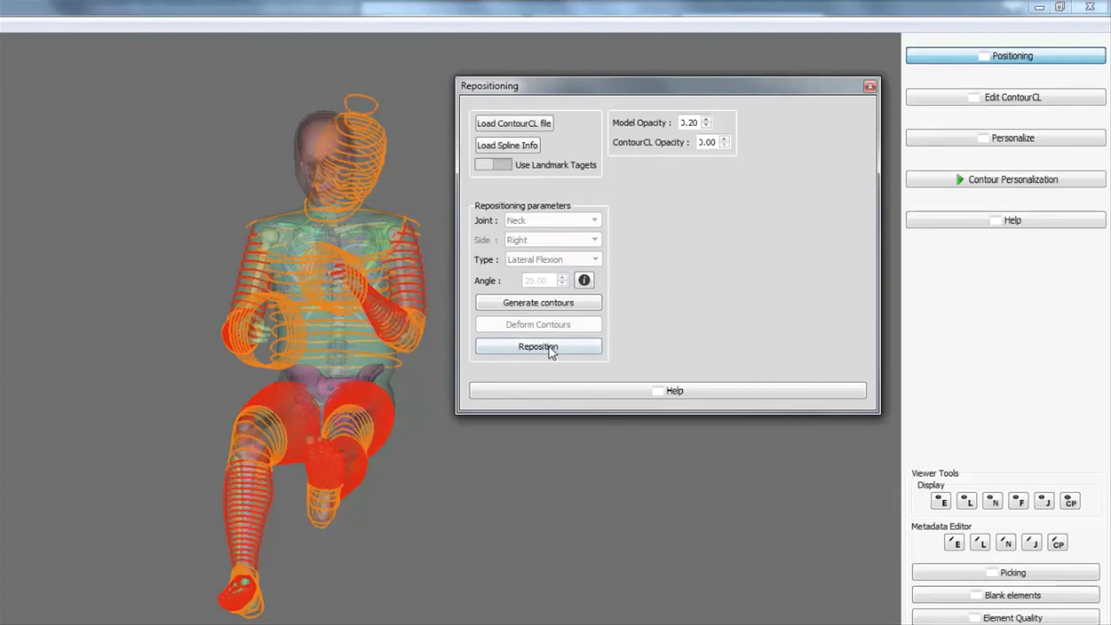
{"action": "left_click", "coordinate": [539, 347]}
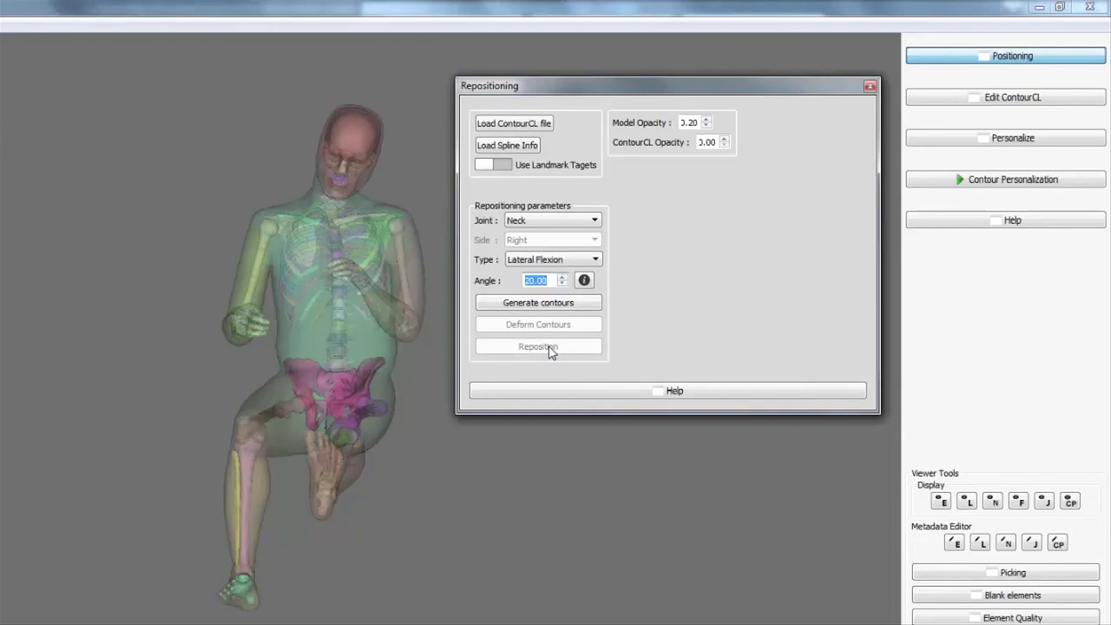
{"action": "left_click", "coordinate": [537, 347]}
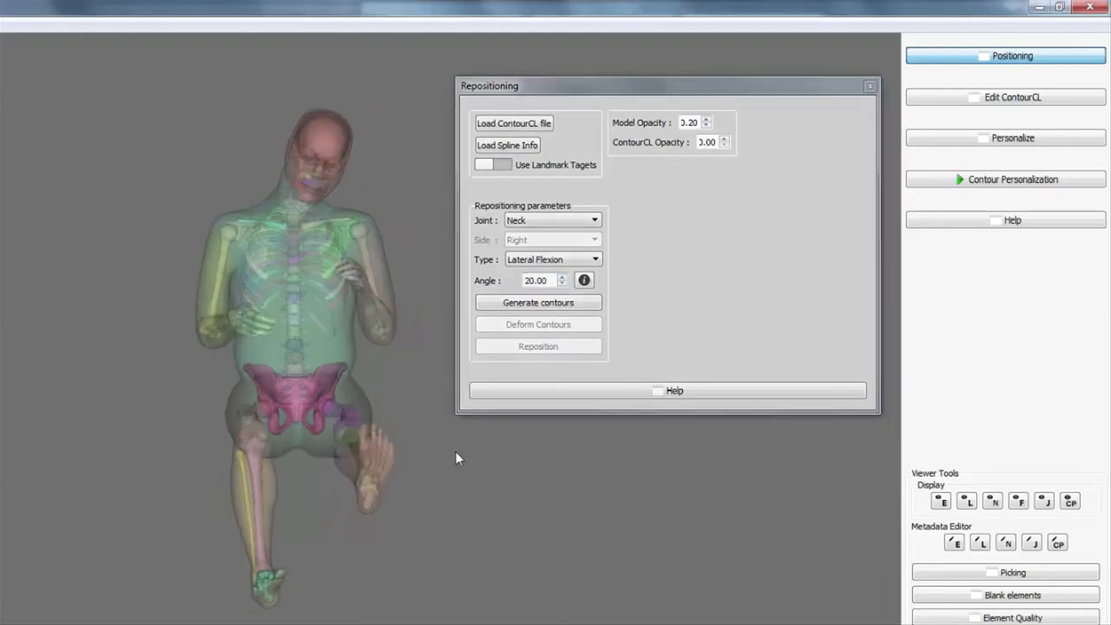